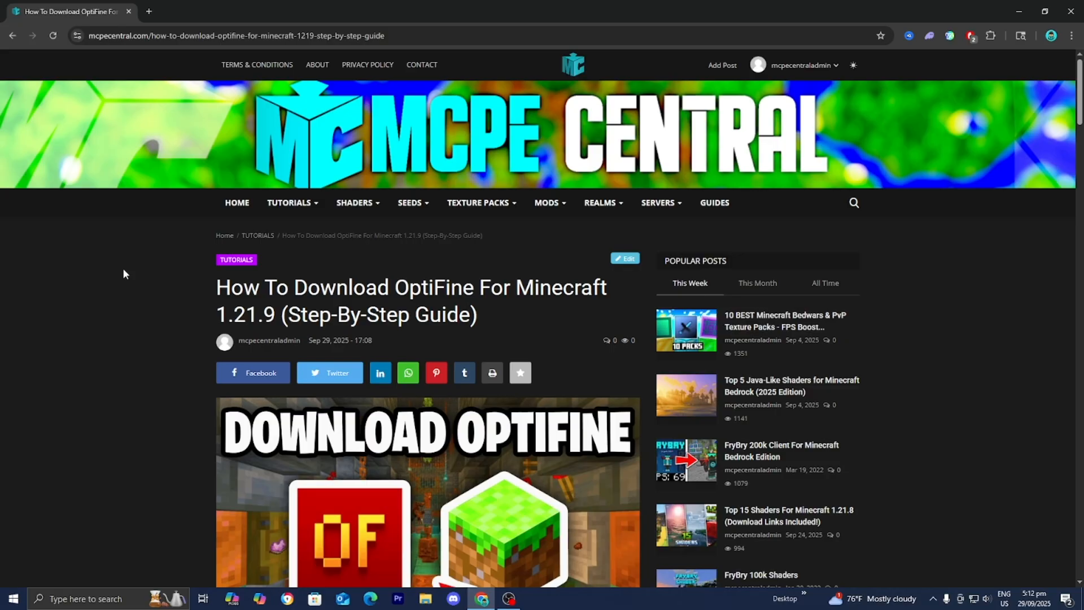
Scroll the OptiFine 1.21.9 guide down to Step 1 with its OptiFine Official Website link.
scroll("down", 3)
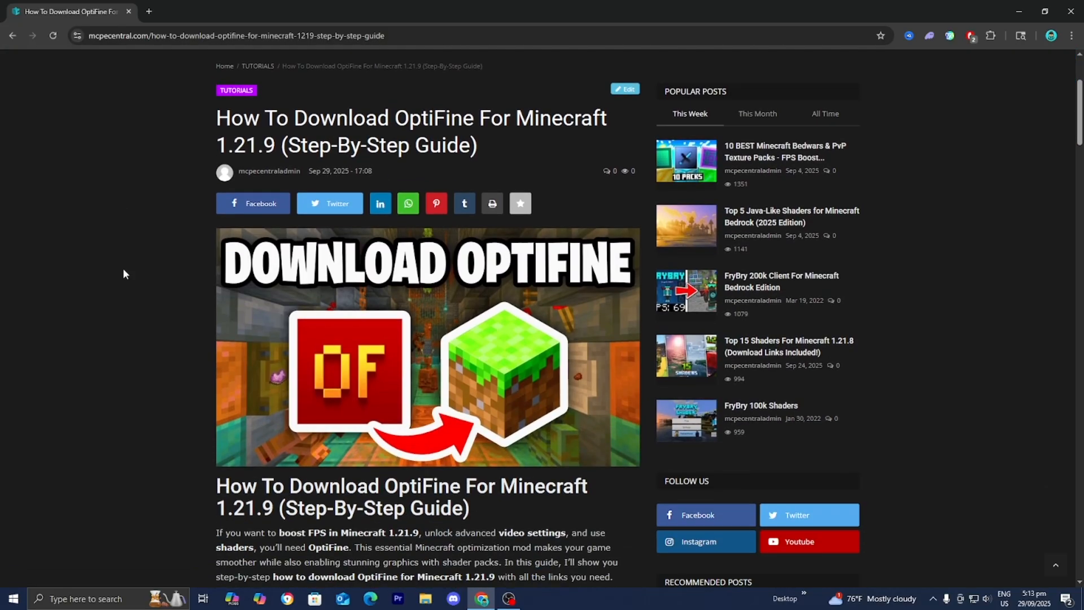
scroll("down", 3)
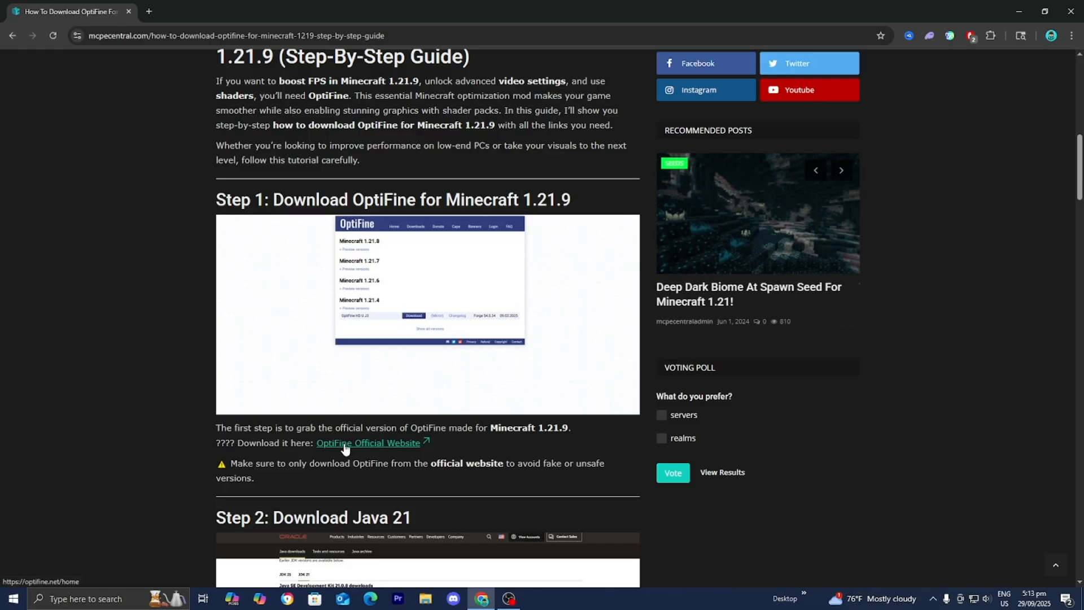
From the guide's link, reach the OptiFine Downloads page and expand the Minecraft 1.21.8 preview versions.
left_click(369, 443)
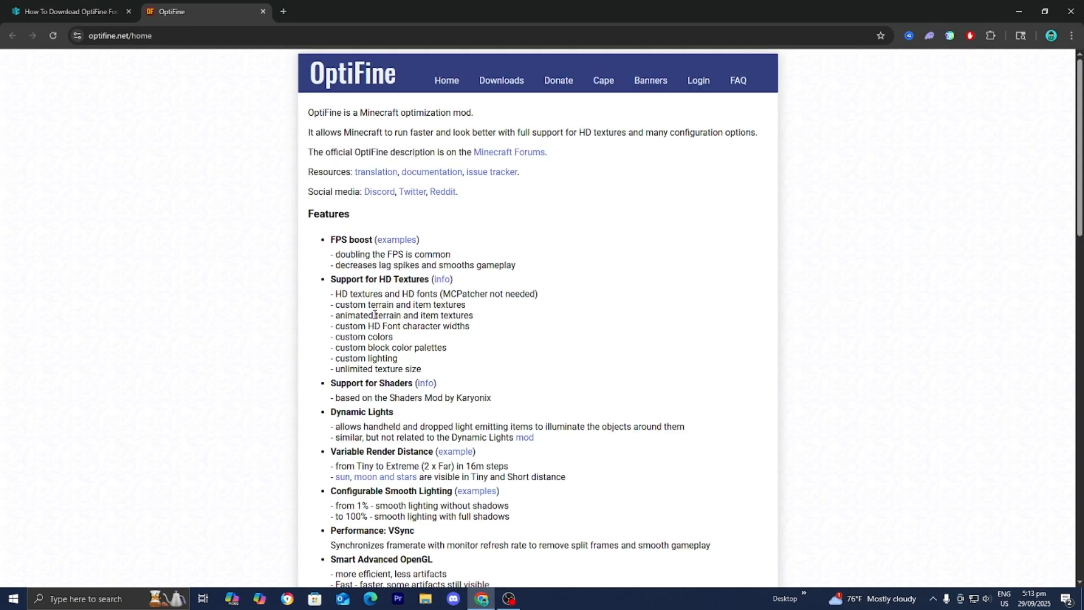
mouse_move(156, 93)
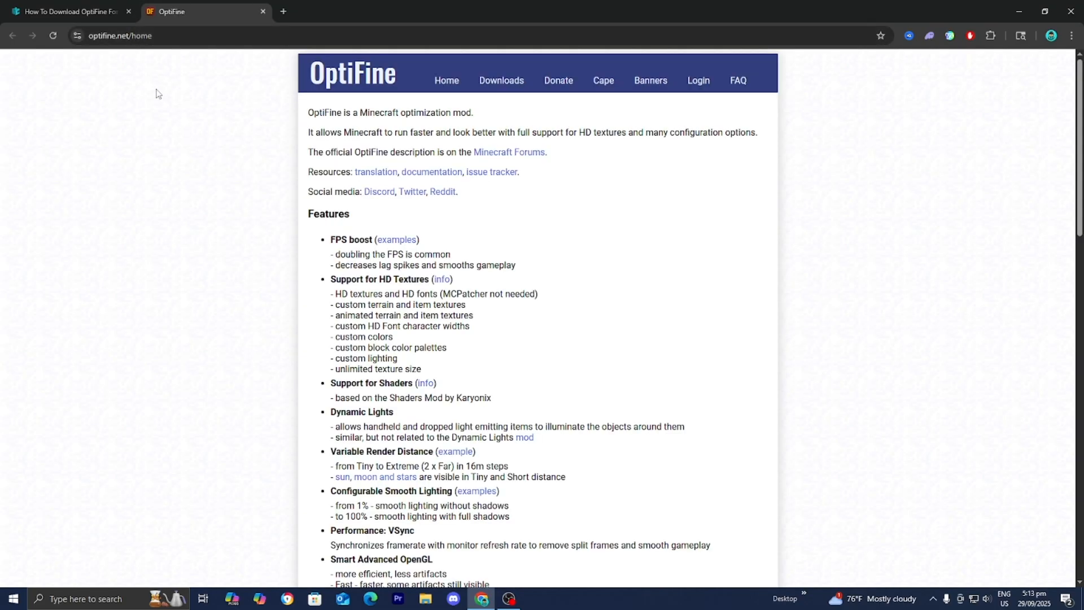
left_click(501, 80)
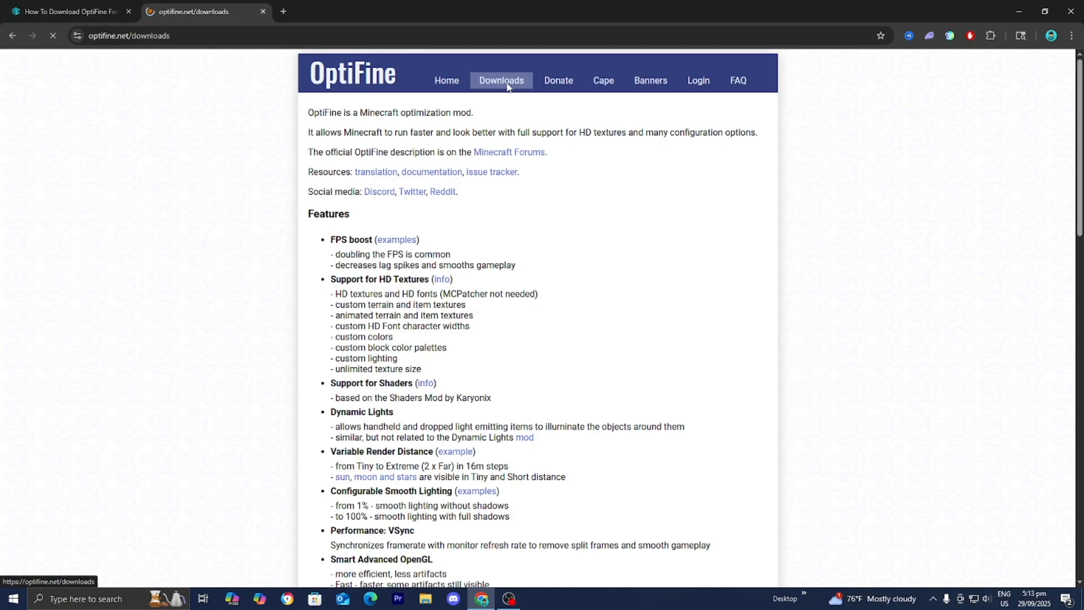
left_click(500, 80)
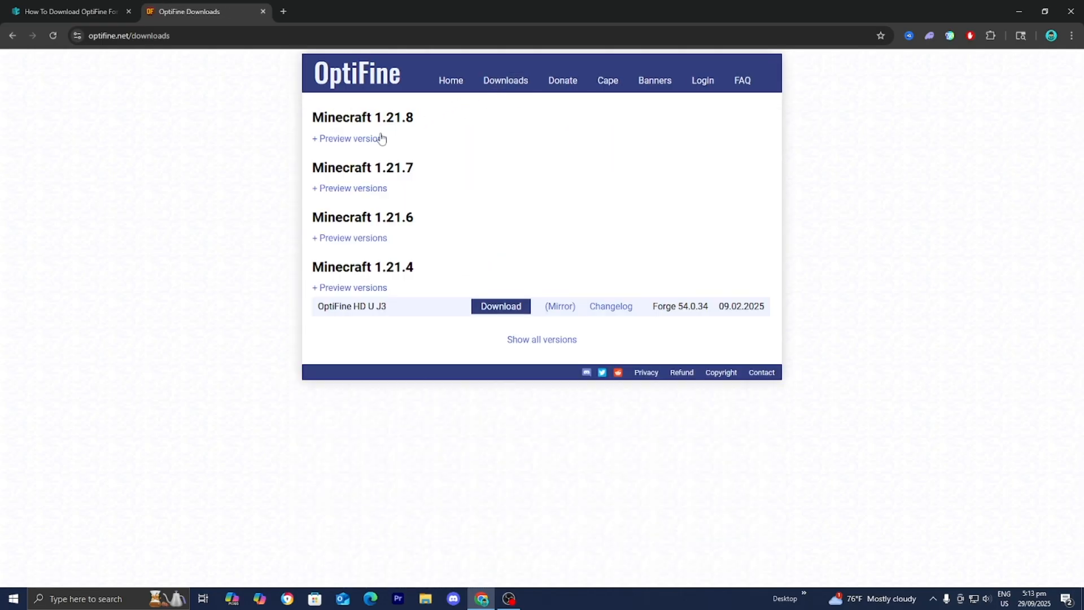
mouse_move(461, 189)
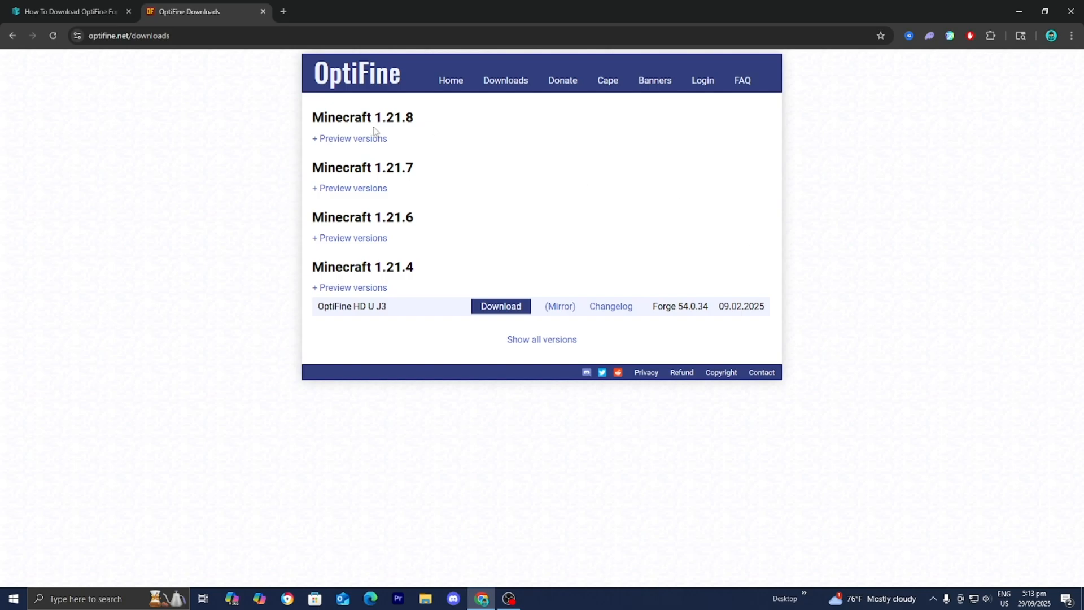
mouse_move(319, 135)
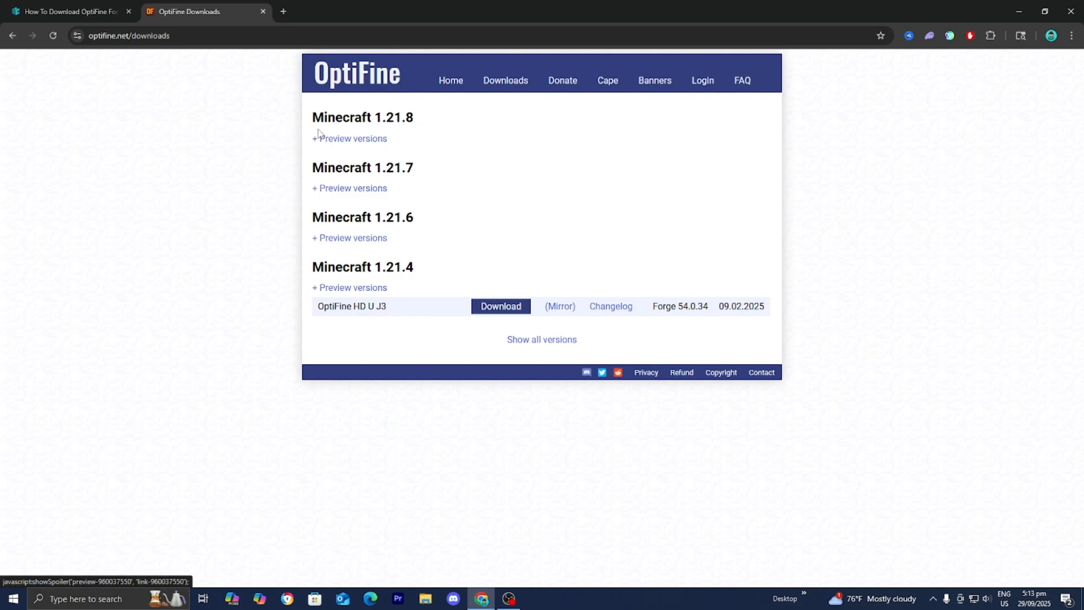
mouse_move(372, 145)
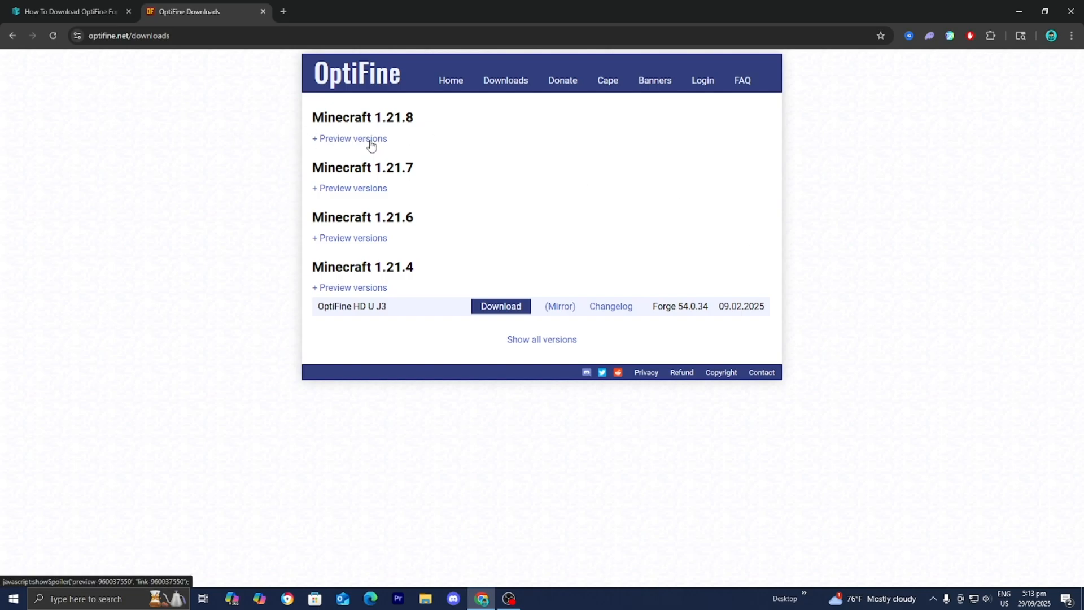
left_click(349, 138)
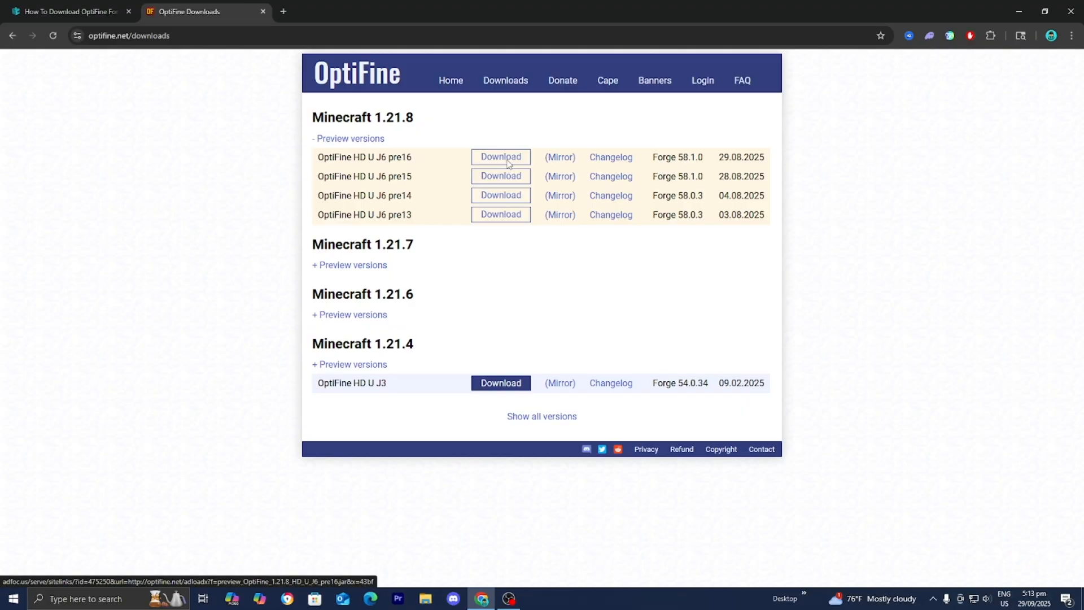
Download OptiFine HD U J6 pre16 for 1.21.8, skipping past the AdFoc countdown.
left_click(500, 157)
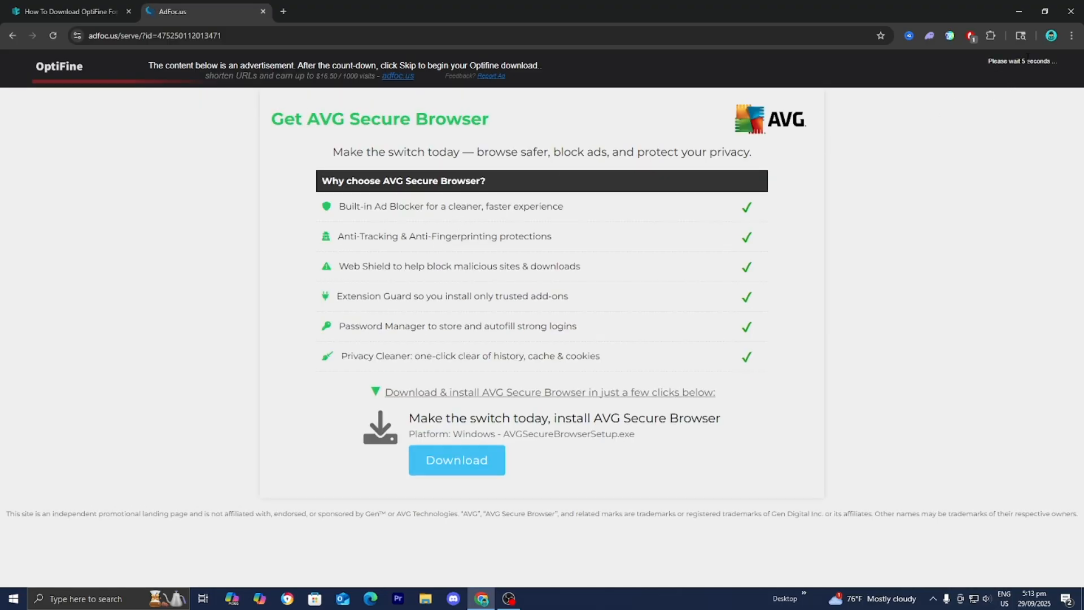
mouse_move(1056, 67)
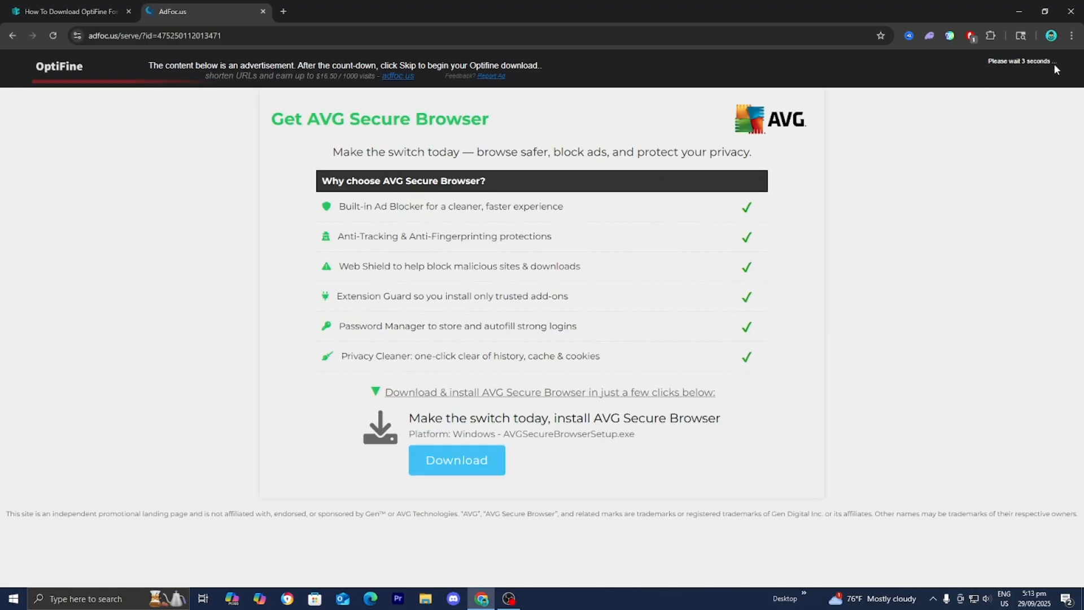
mouse_move(606, 276)
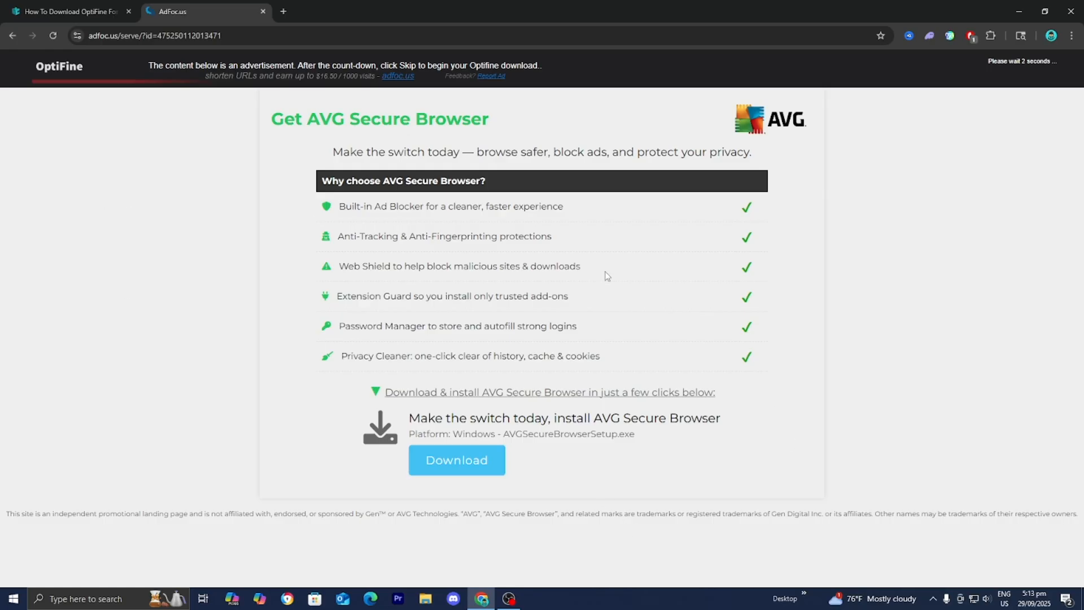
mouse_move(918, 92)
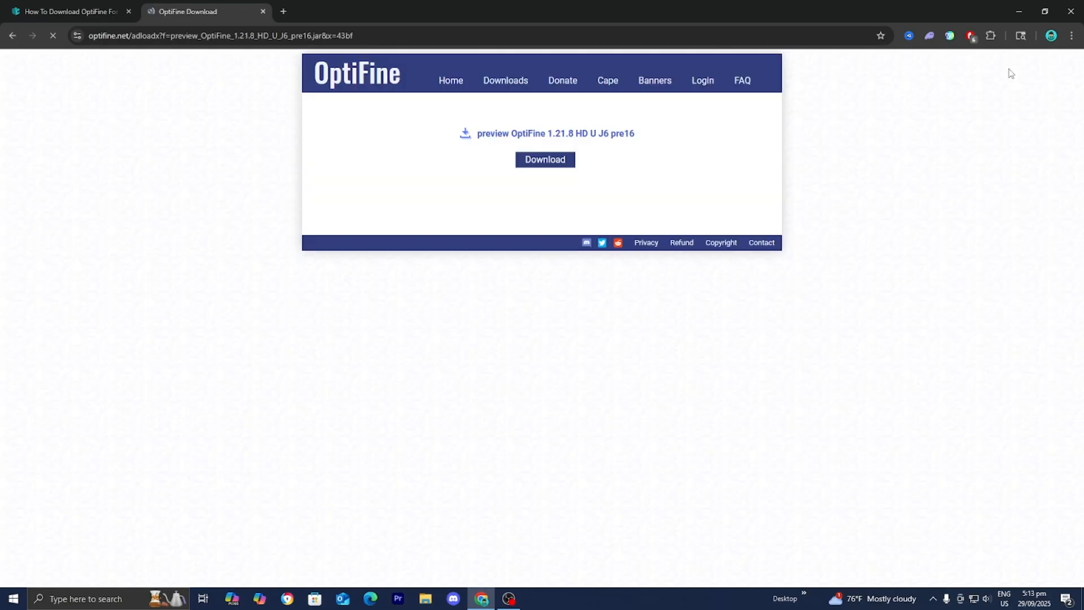
left_click(544, 159)
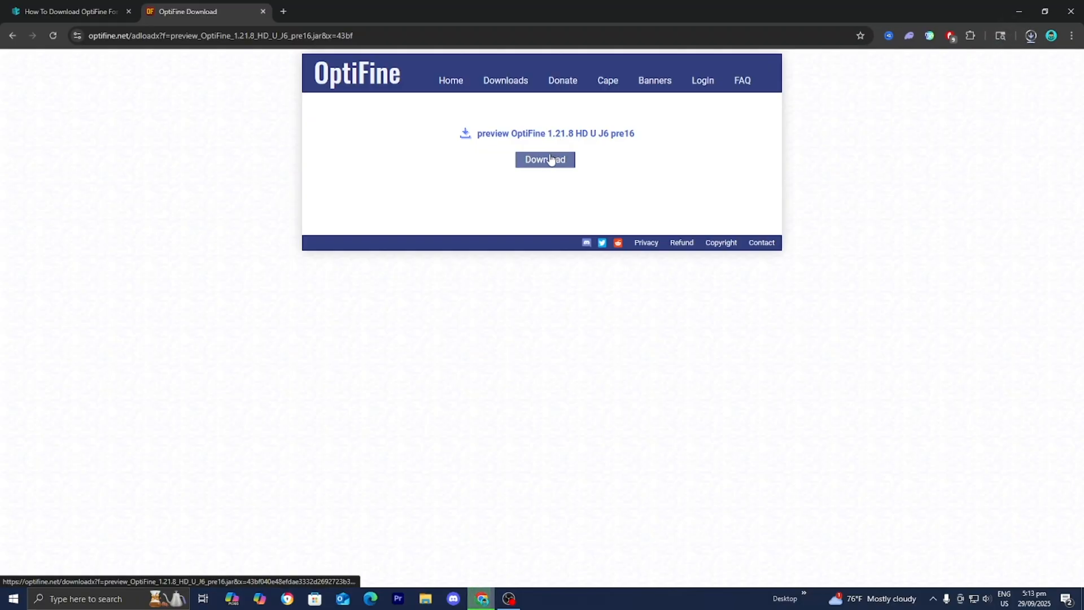
left_click(545, 160)
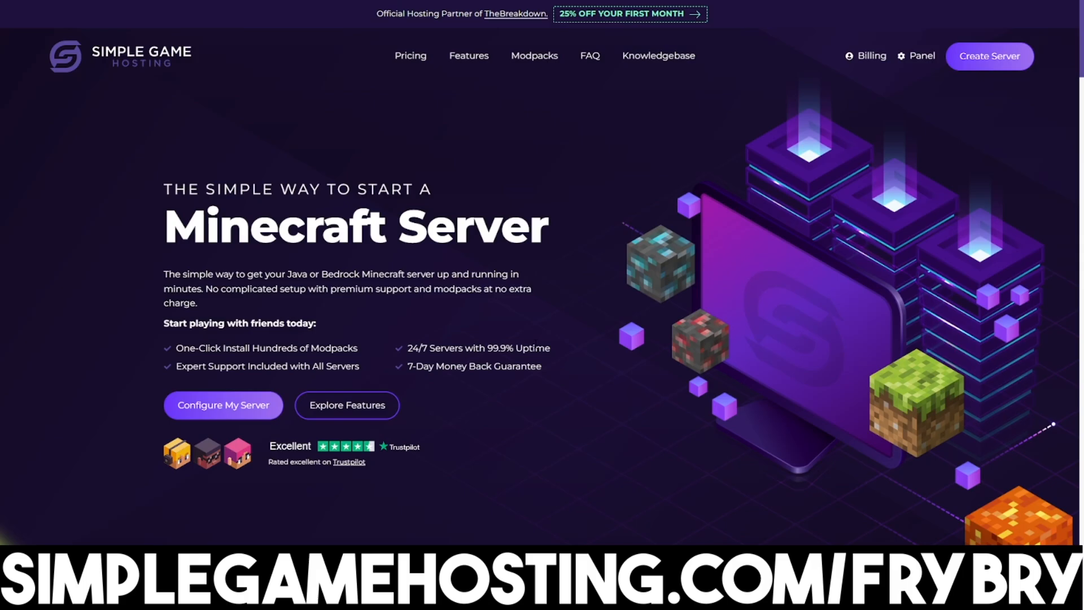
scroll("down", 3)
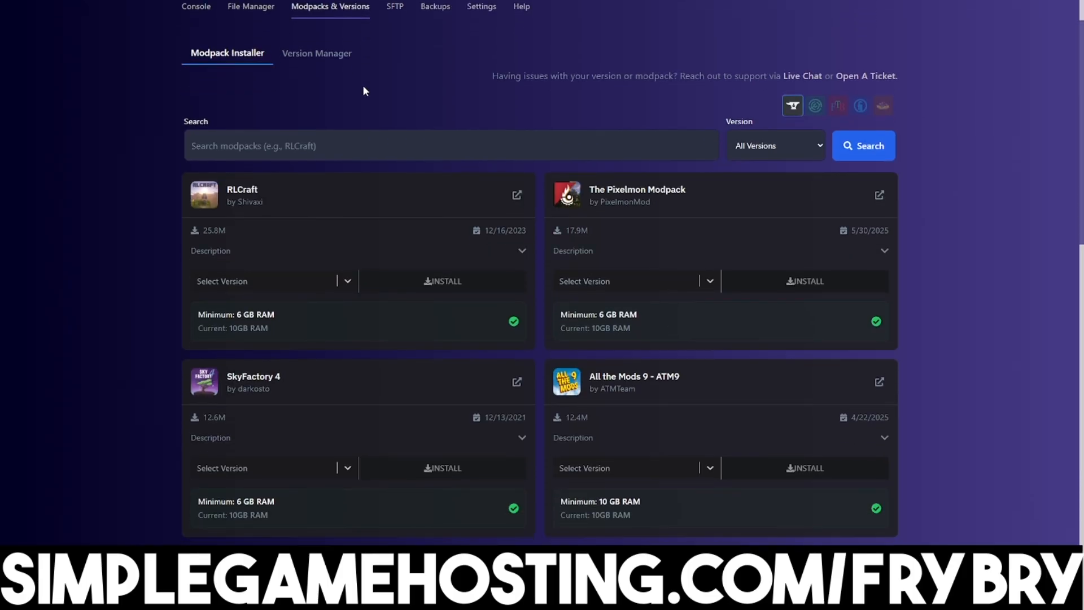
scroll("down", 3)
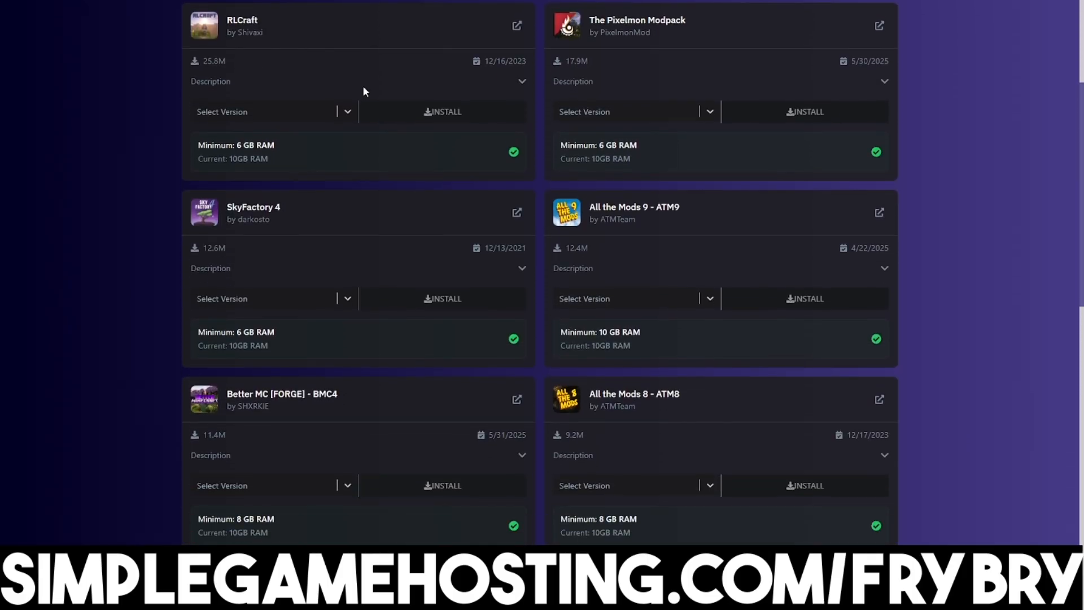
scroll("down", 3)
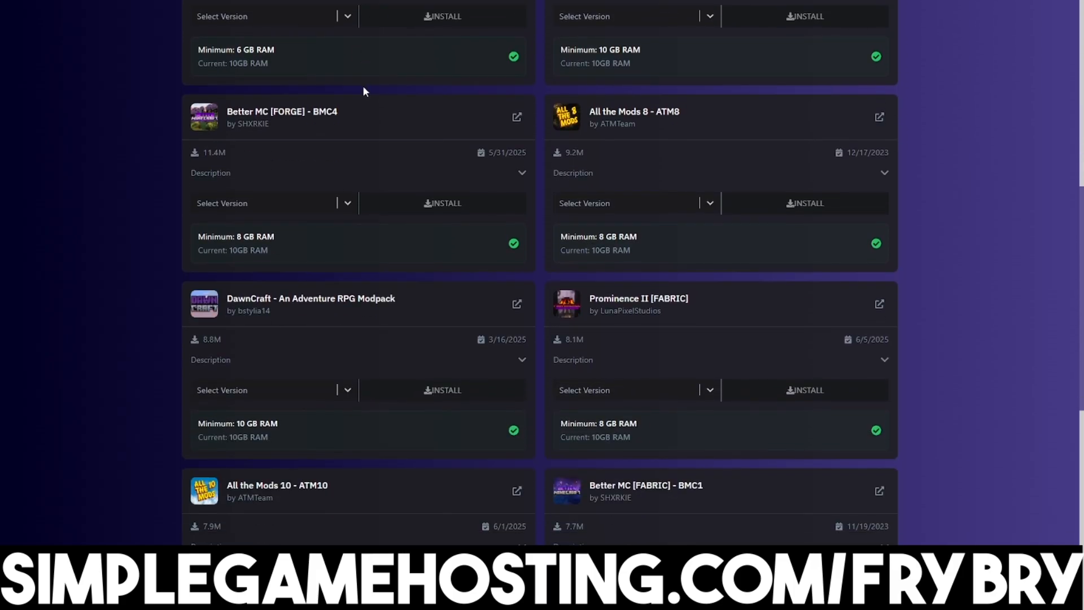
scroll("down", 3)
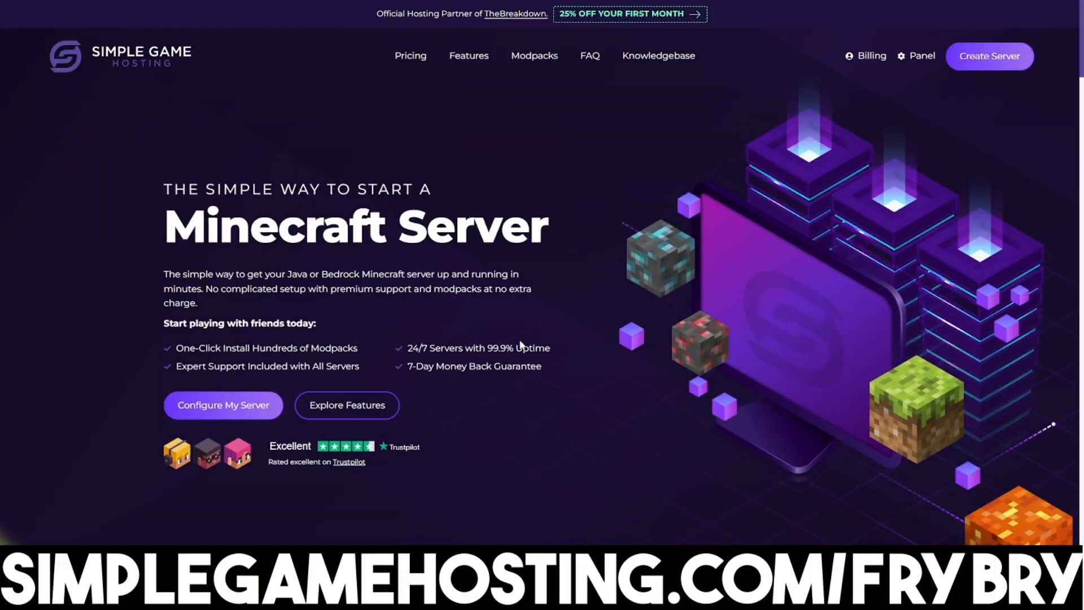
mouse_move(638, 285)
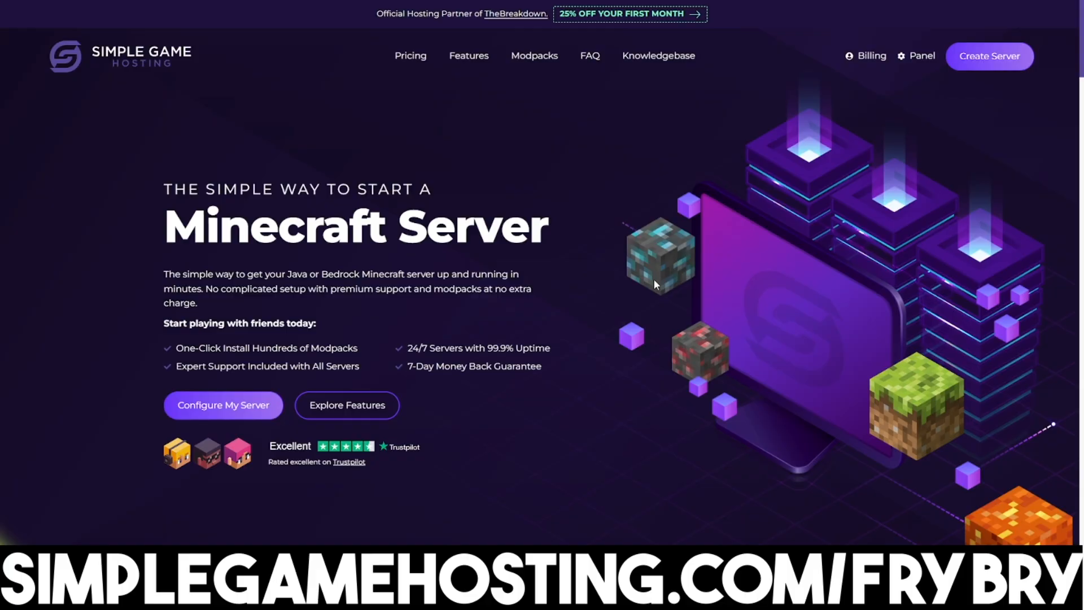
left_click(200, 12)
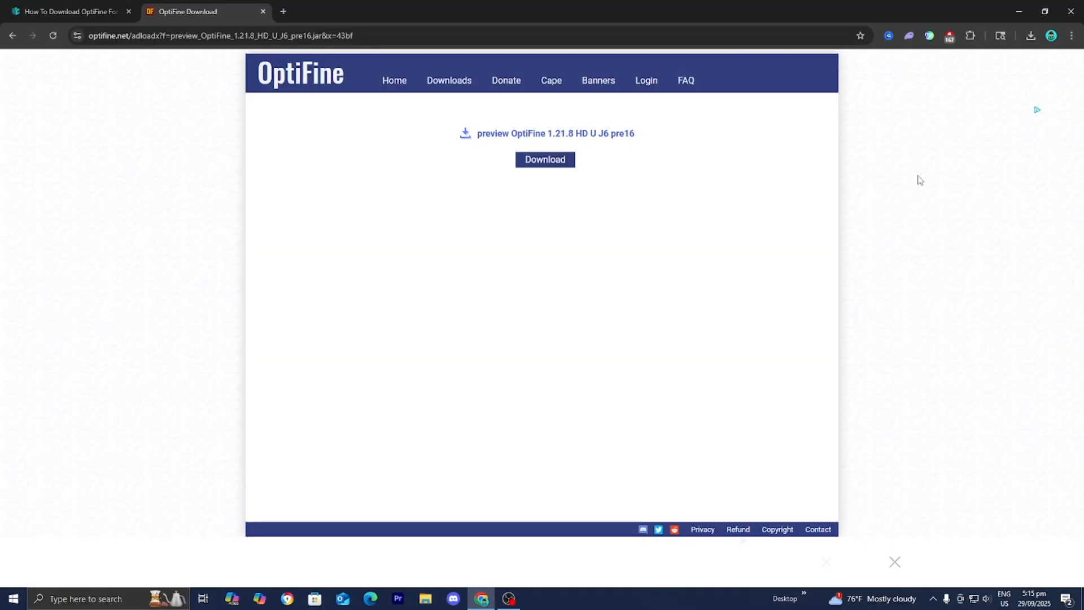
Reveal the downloaded OptiFine pre16 jar on the desktop, then restore Chrome to the MCPE Central guide.
left_click(786, 293)
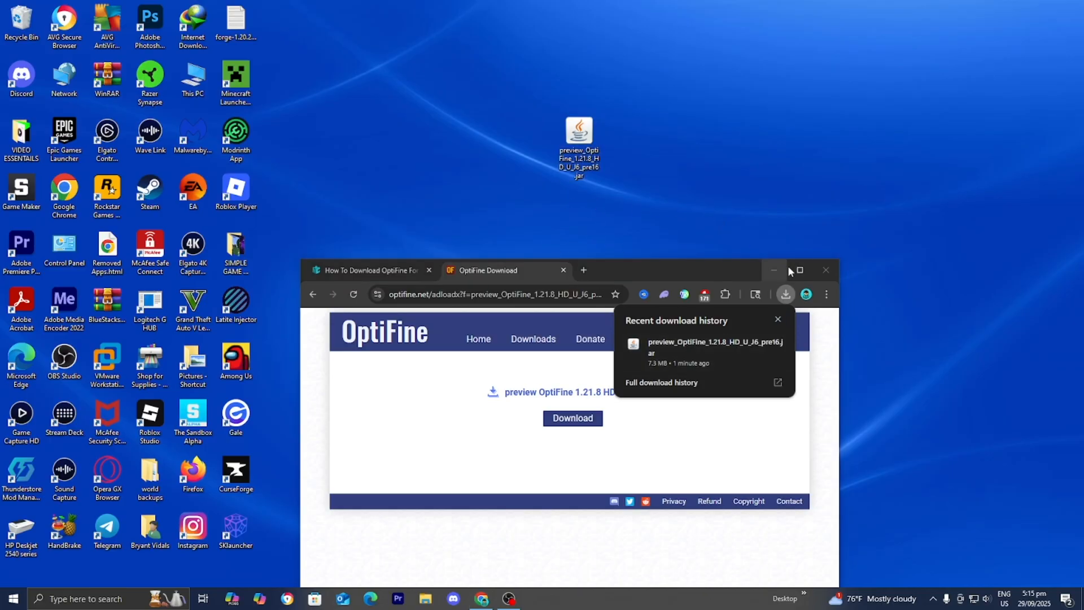
left_click(798, 270)
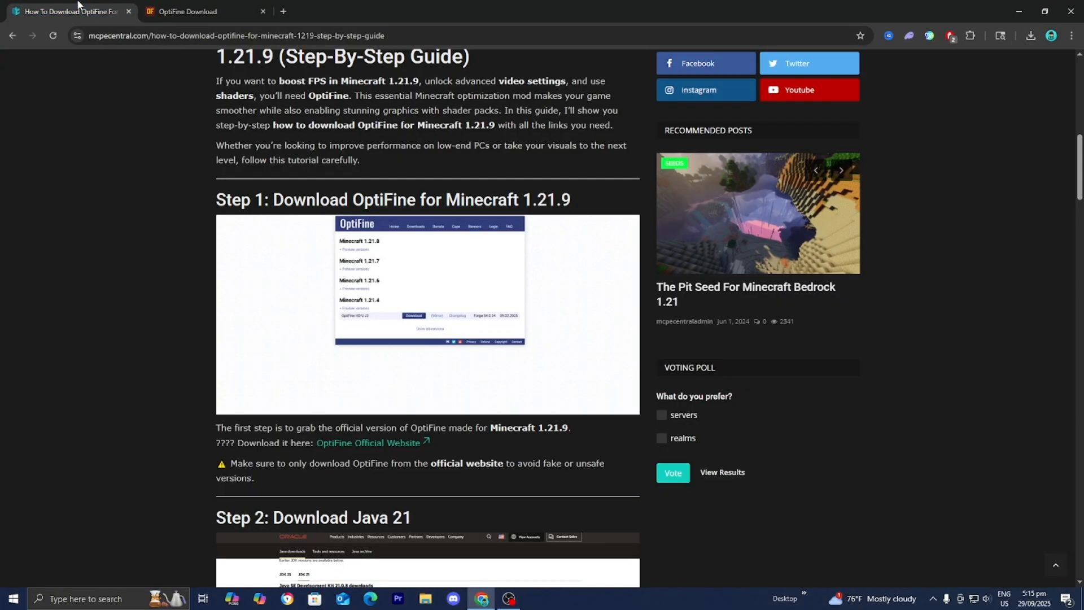
Follow the guide's Java 21 link to Oracle's Java Downloads page.
scroll("down", 3)
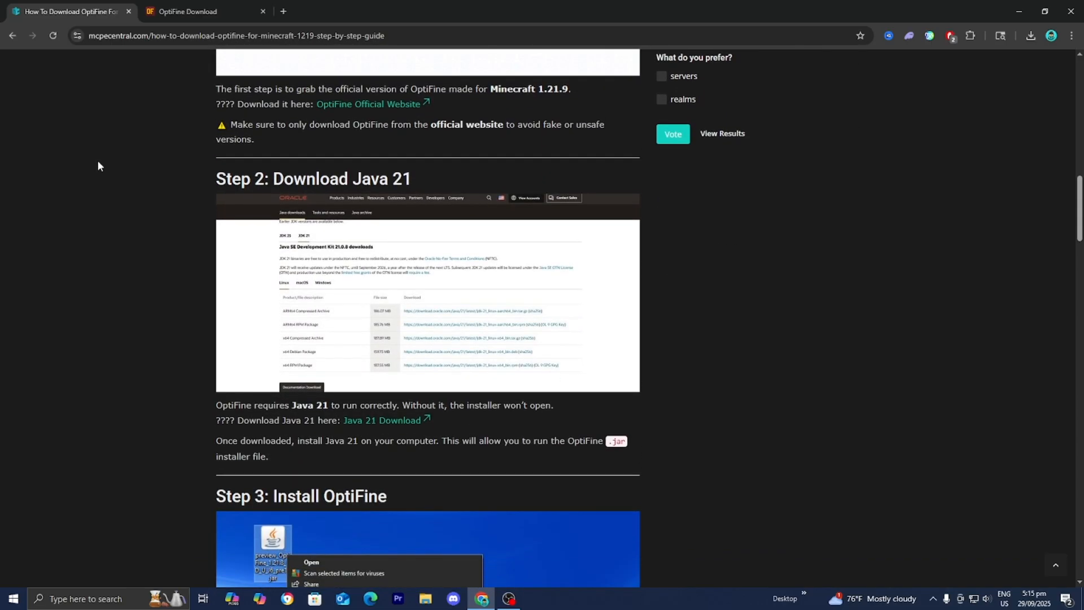
mouse_move(383, 426)
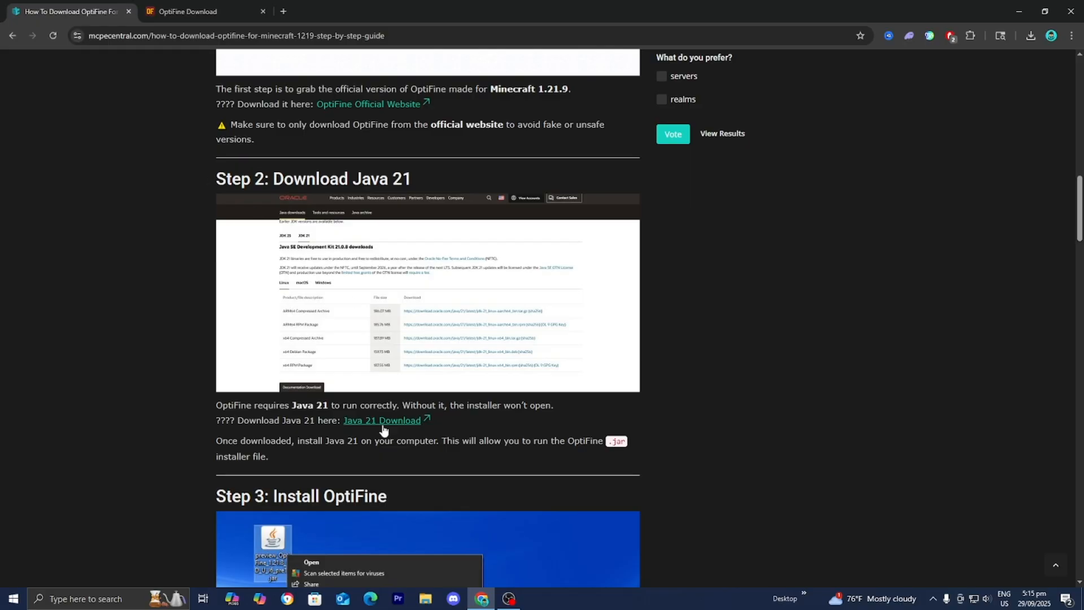
left_click(382, 421)
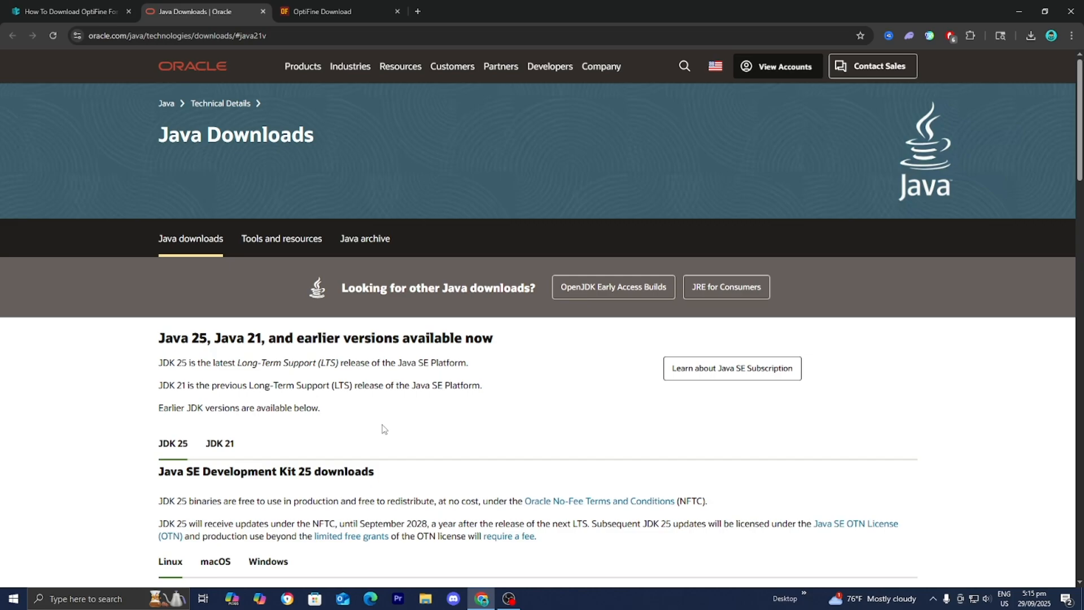
mouse_move(274, 112)
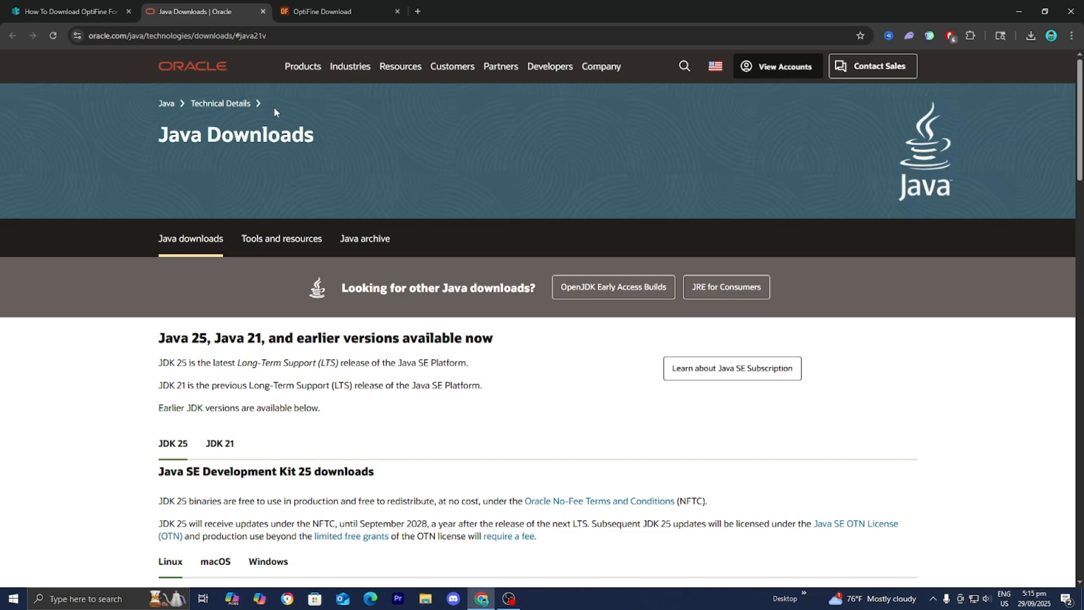
scroll("down", 3)
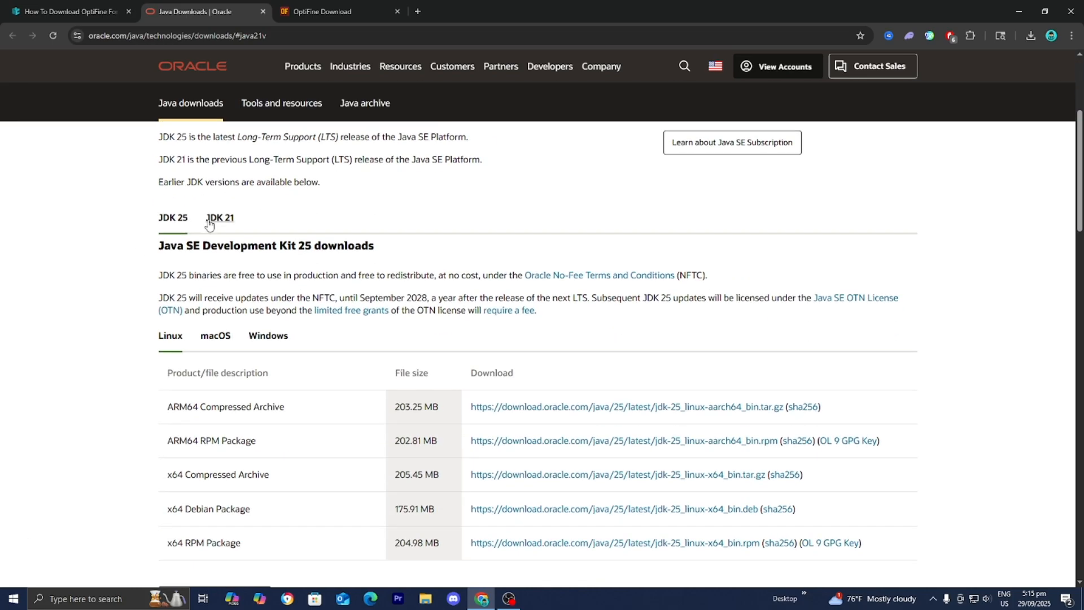
Show the JDK 21 Windows downloads and pick out the x64 Installer row.
left_click(220, 216)
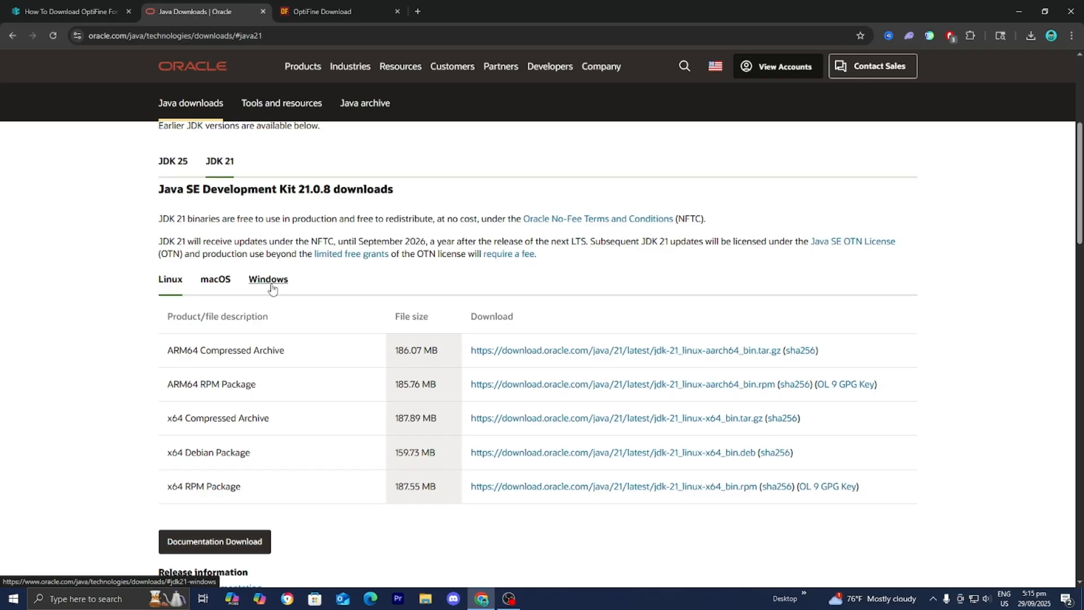
left_click(267, 279)
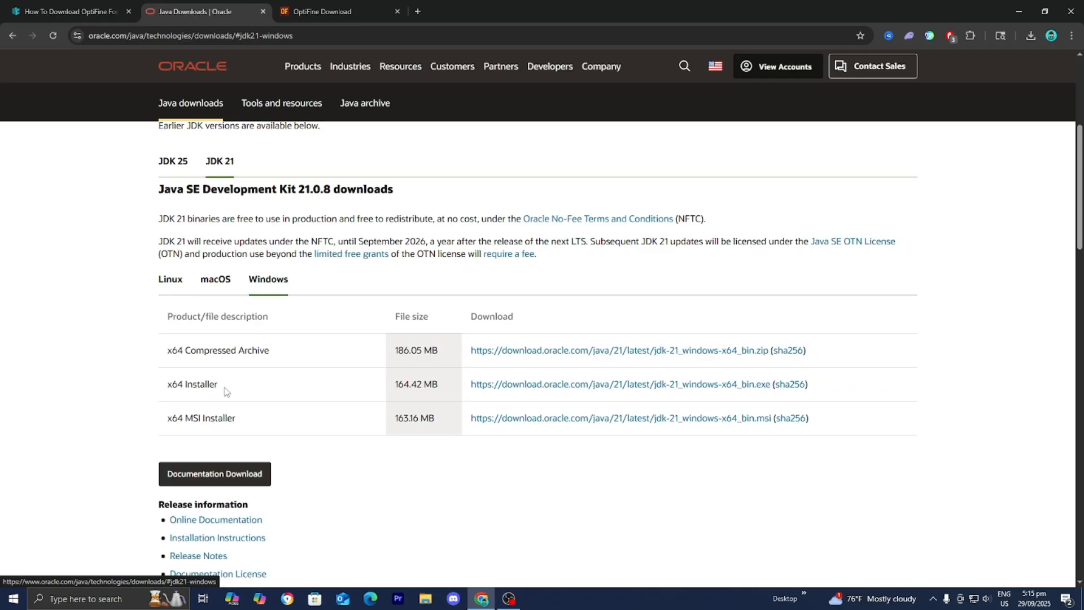
double_click(192, 384)
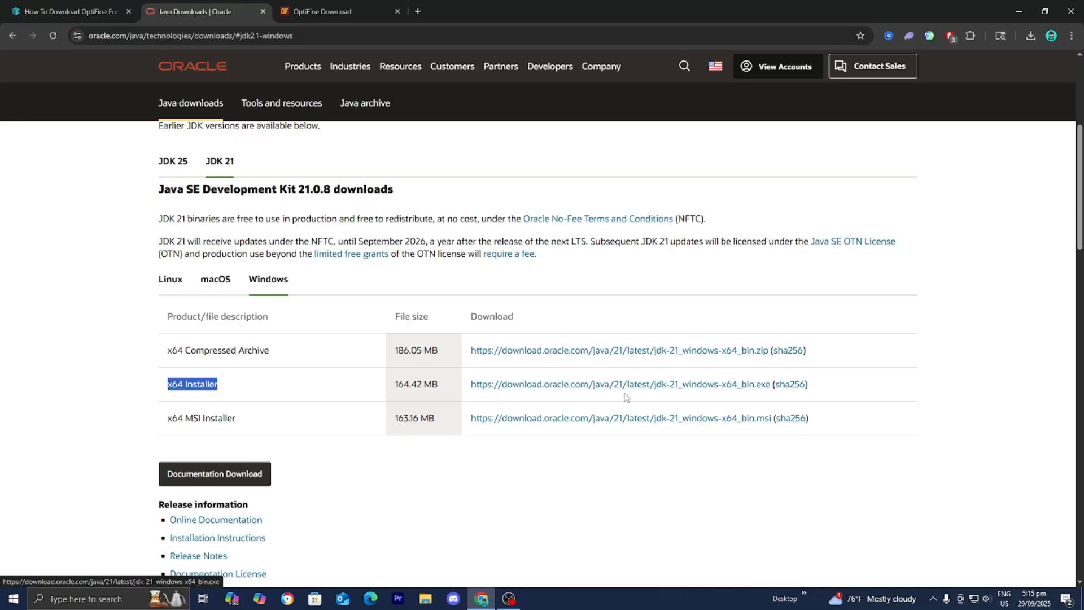
mouse_move(640, 392)
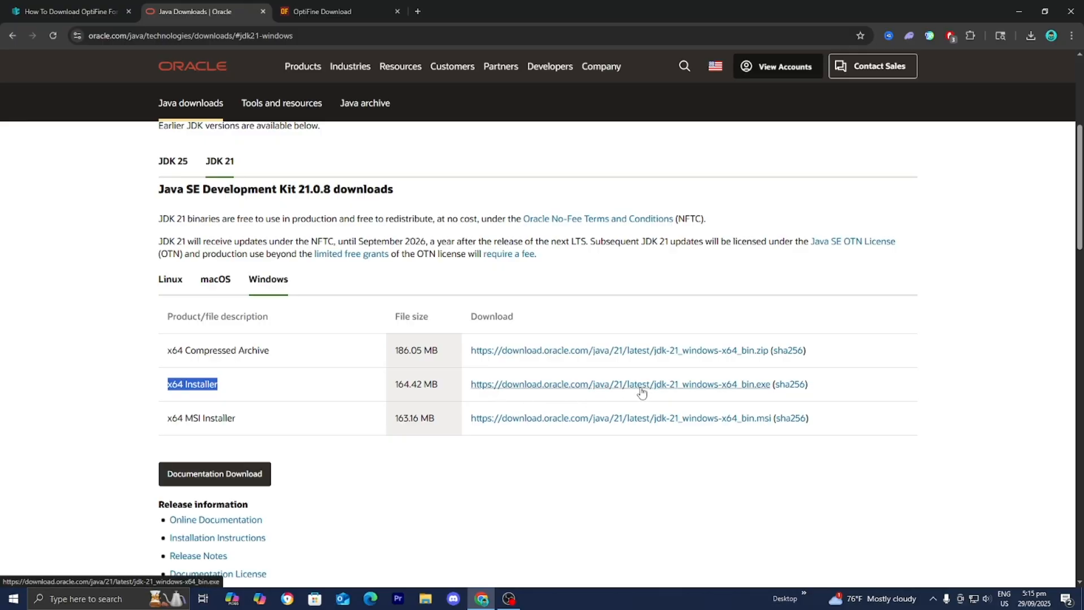
mouse_move(608, 376)
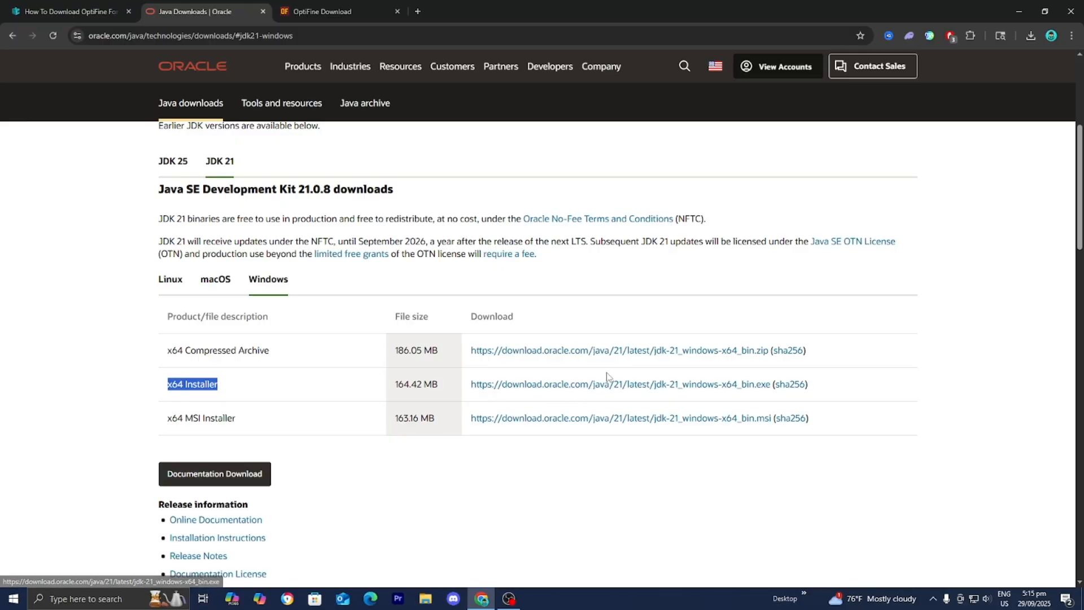
mouse_move(498, 354)
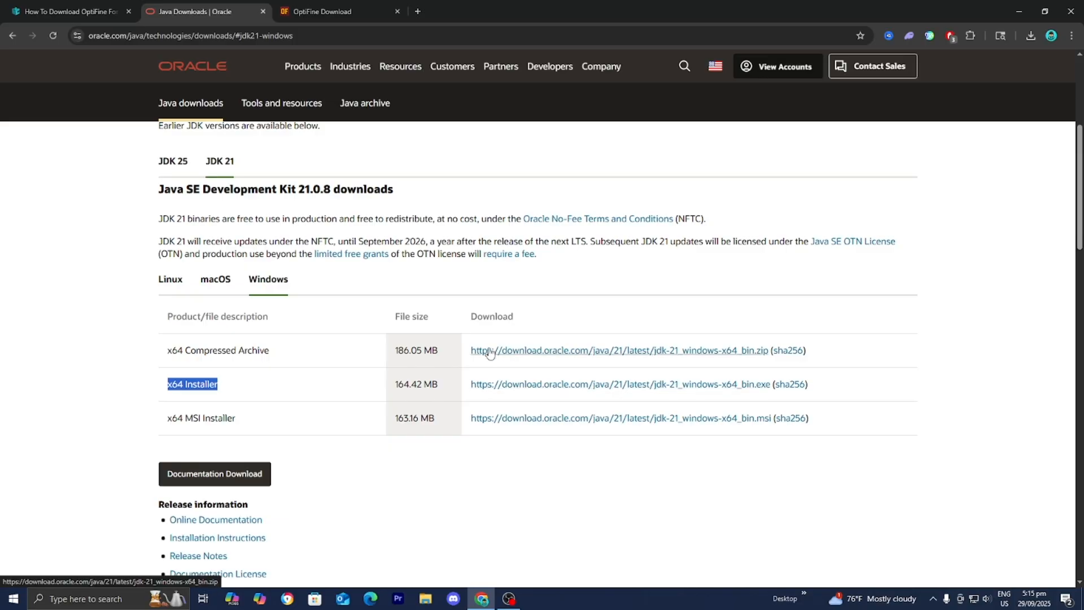
mouse_move(388, 389)
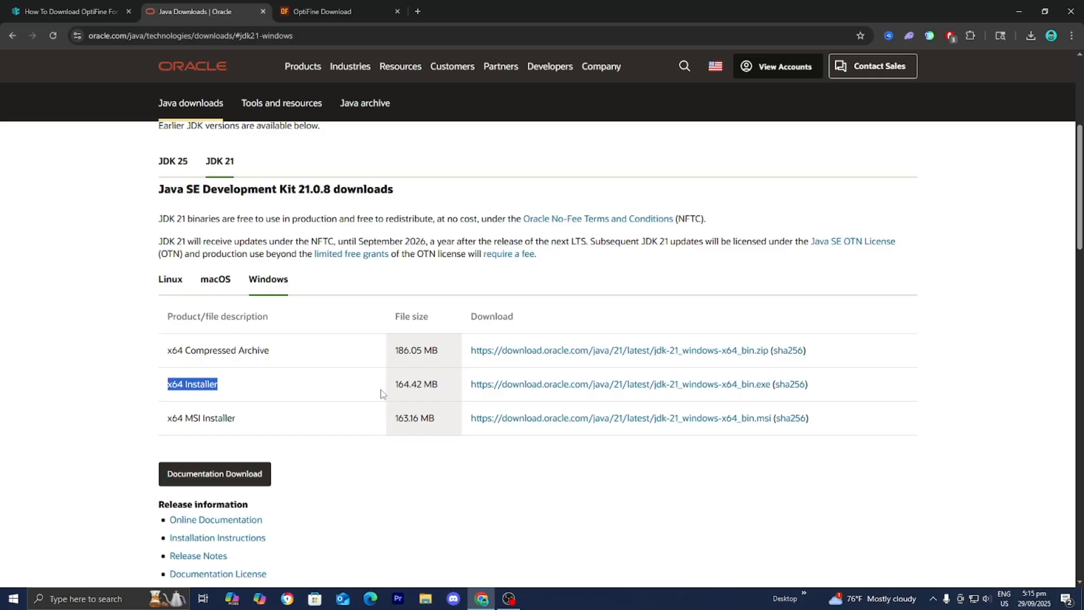
mouse_move(379, 379)
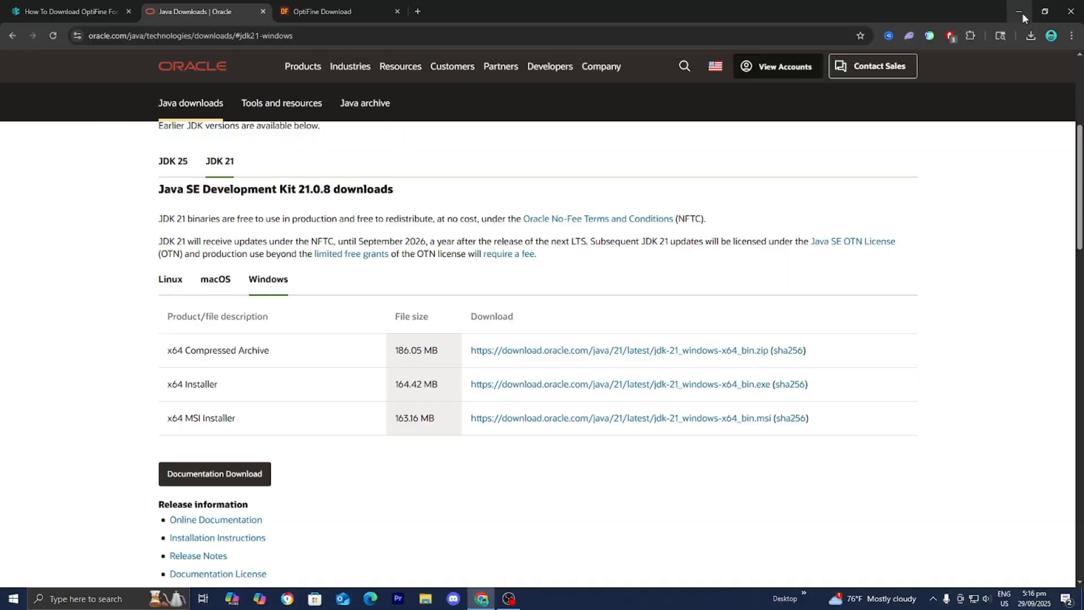
Run the OptiFine pre16 jar from the desktop with Java(TM) Platform SE binary.
left_click(1020, 12)
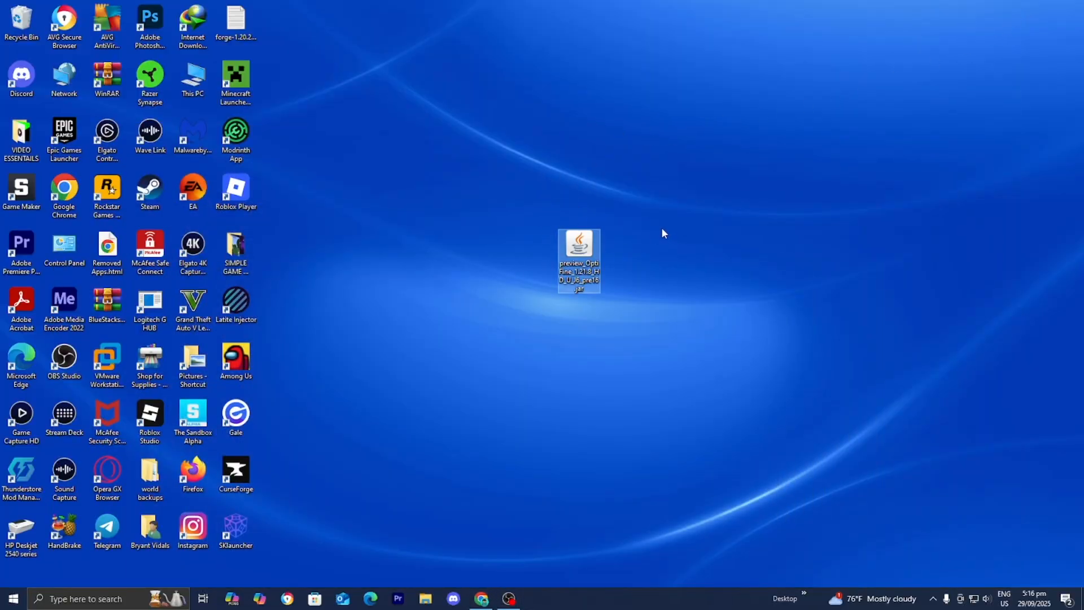
right_click(578, 246)
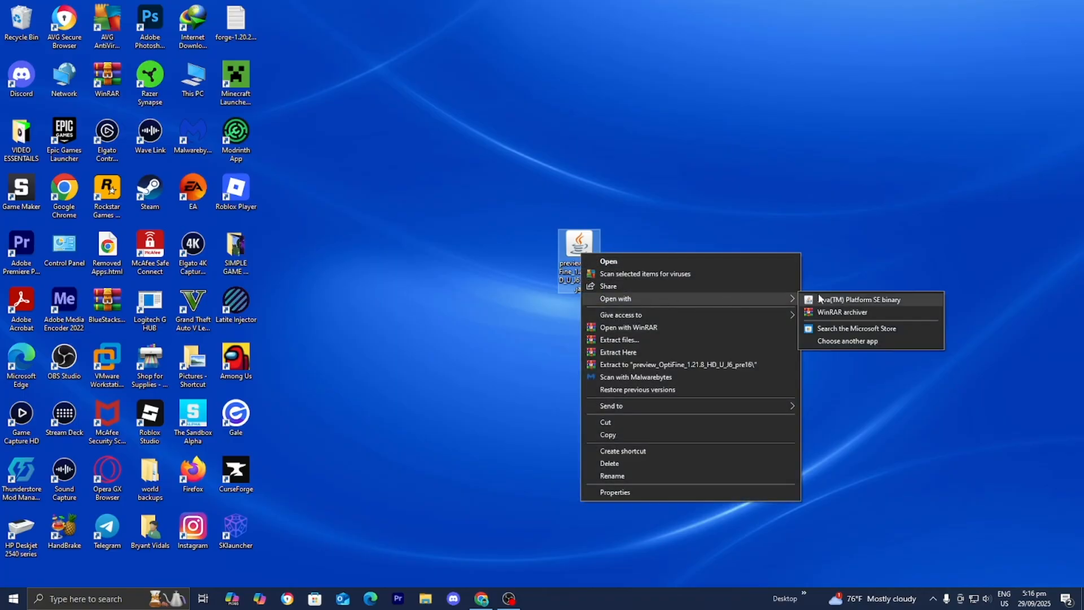
mouse_move(828, 299)
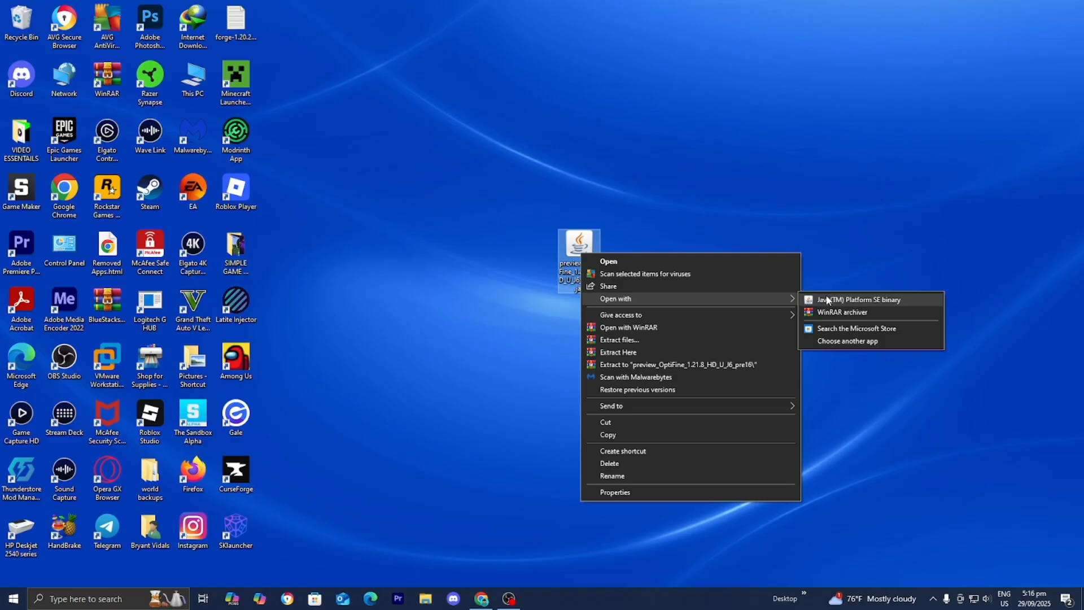
left_click(860, 300)
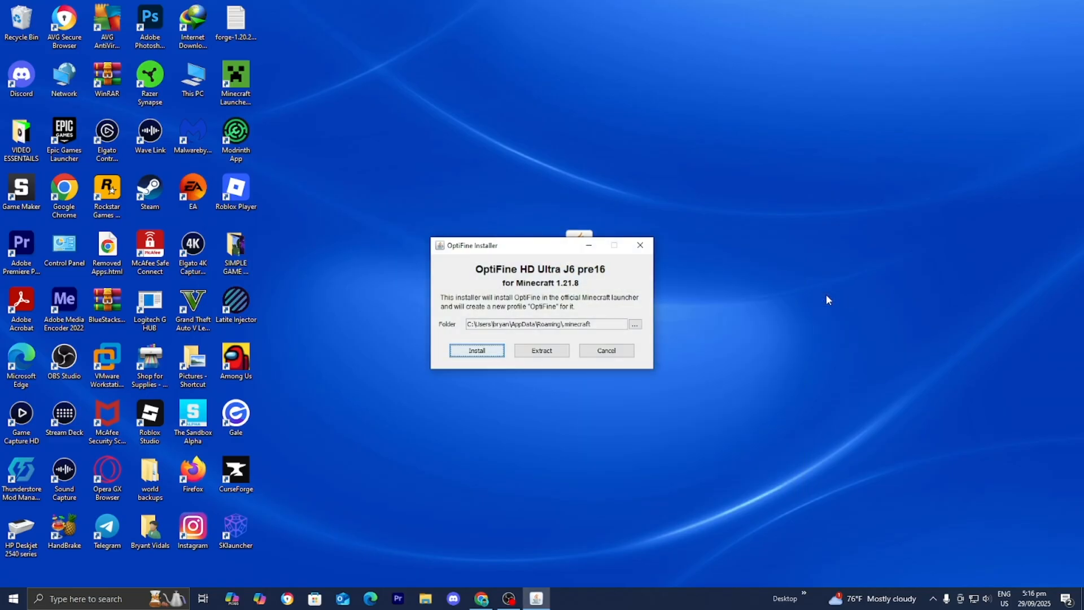
mouse_move(527, 249)
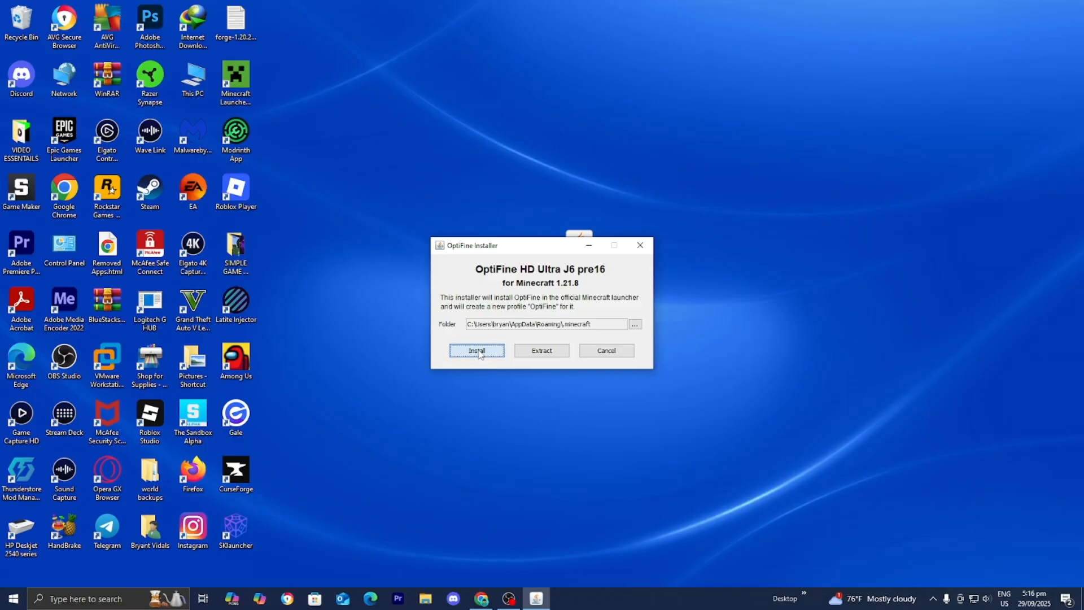
Install OptiFine into the Minecraft folder and dismiss the success message.
left_click(477, 351)
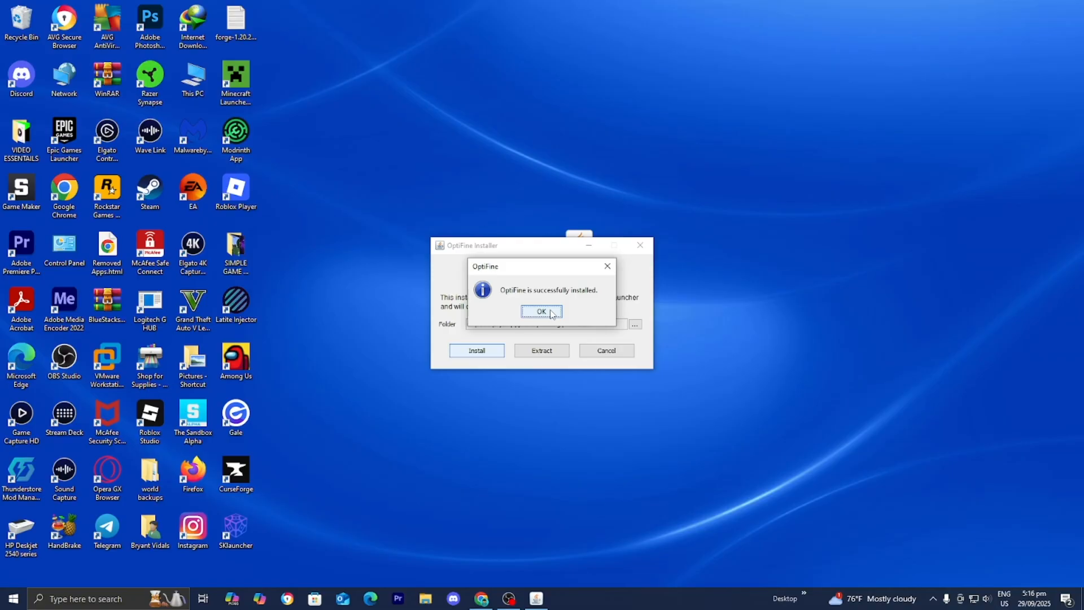
left_click(541, 311)
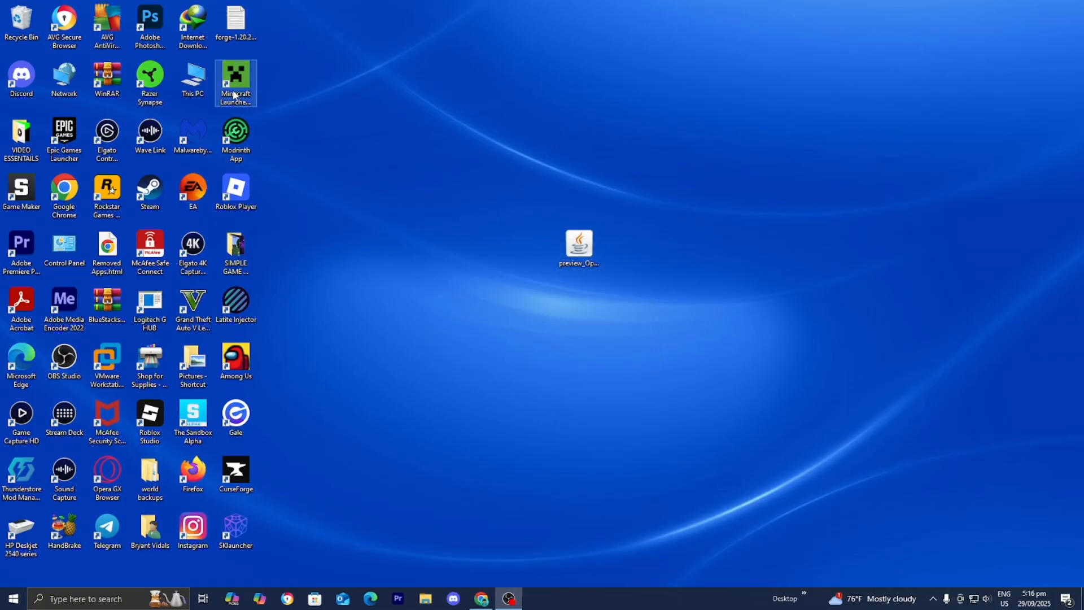
Launch the OptiFine installation from Minecraft Launcher's Installations list, accepting the modified-installation warning.
double_click(235, 83)
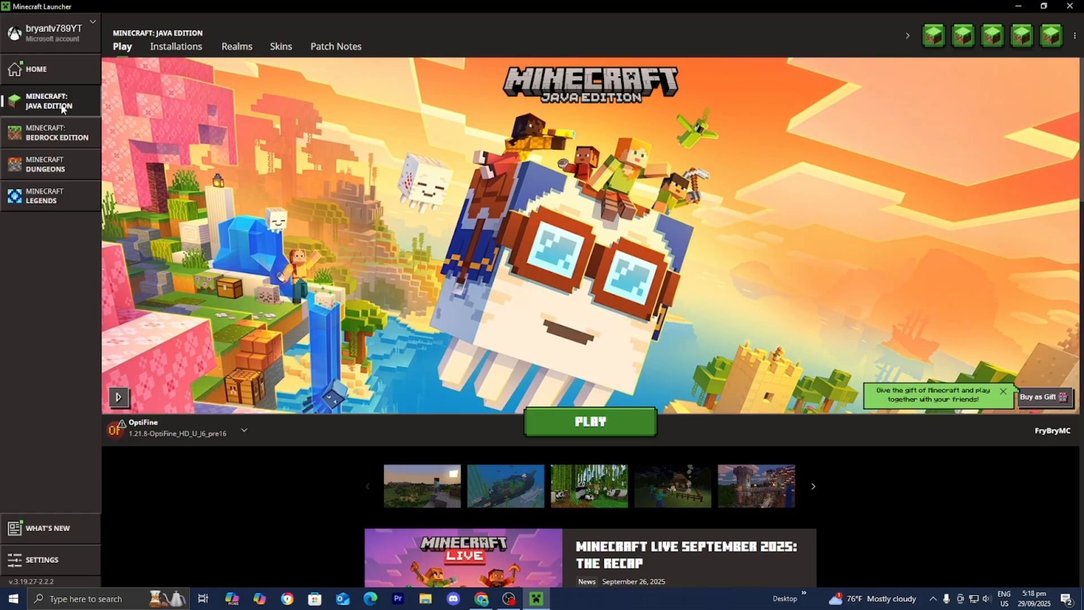
left_click(175, 46)
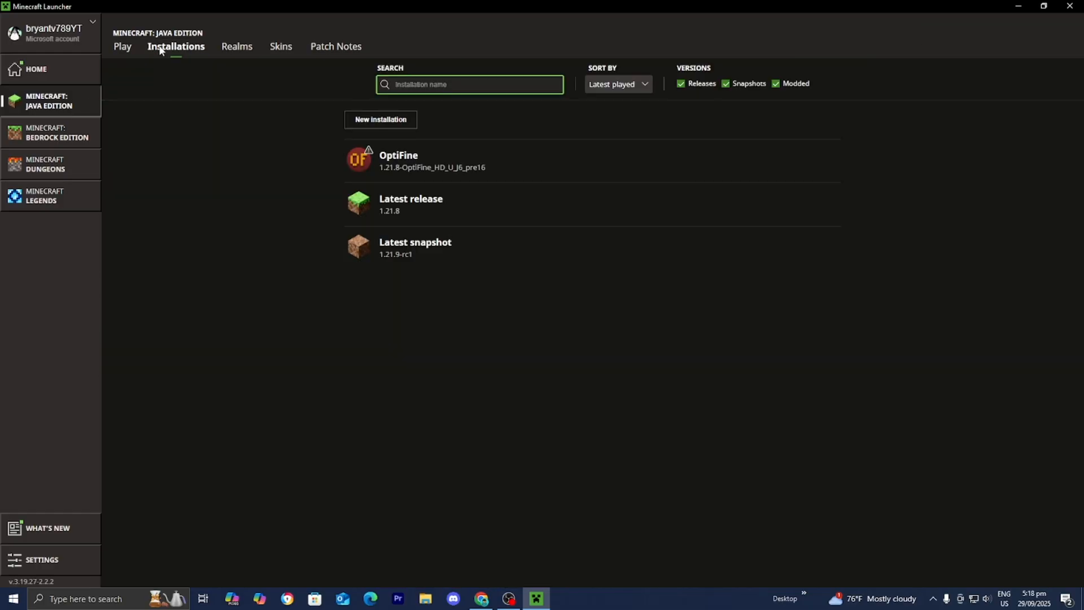
mouse_move(692, 75)
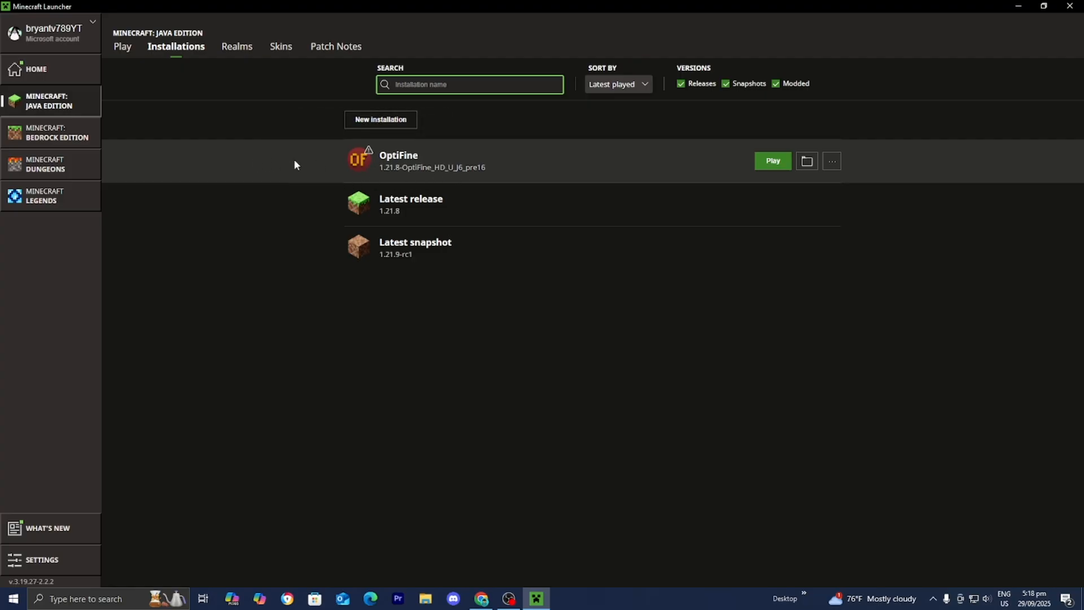
mouse_move(772, 161)
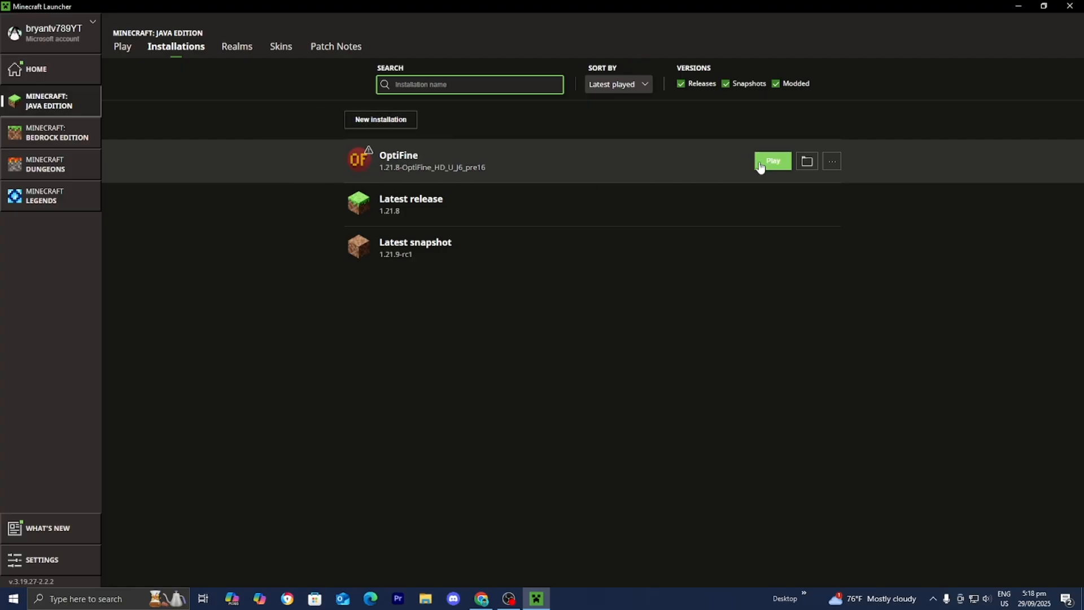
left_click(772, 161)
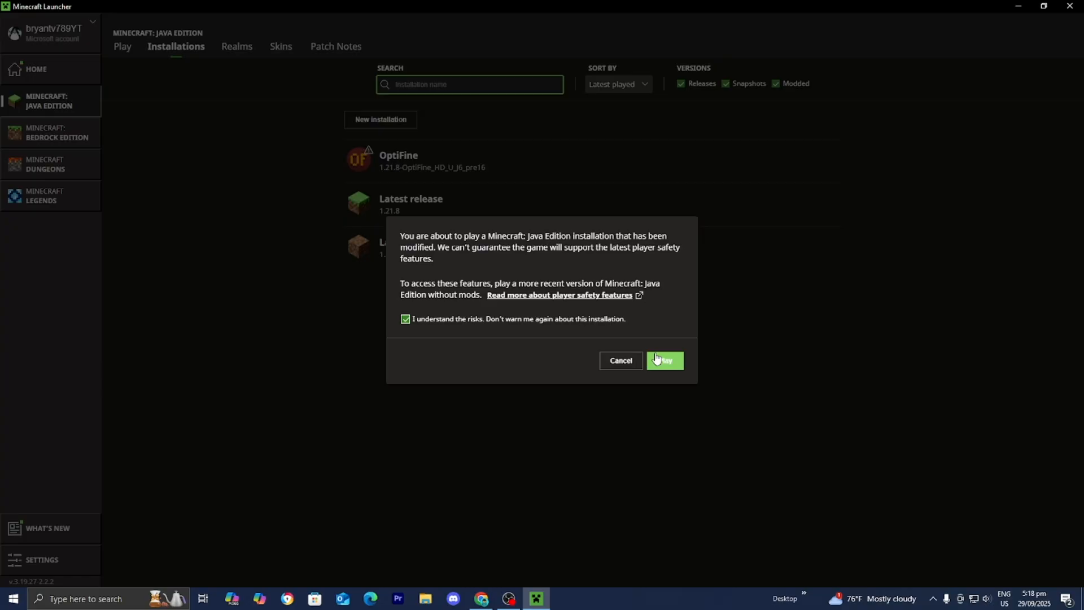
left_click(663, 359)
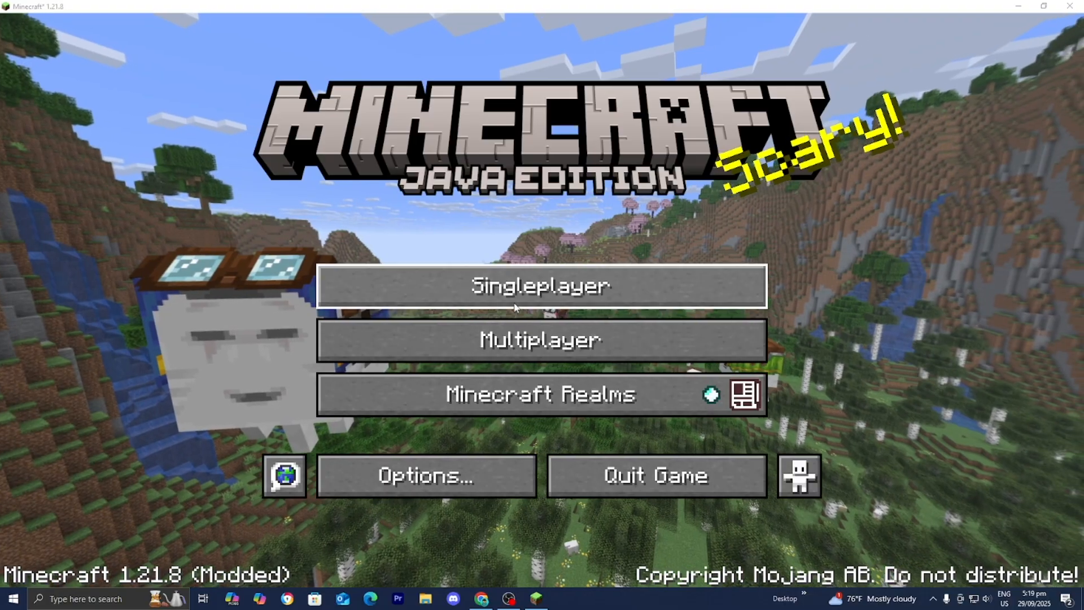
Load the most recent New World from the Singleplayer world list.
left_click(542, 285)
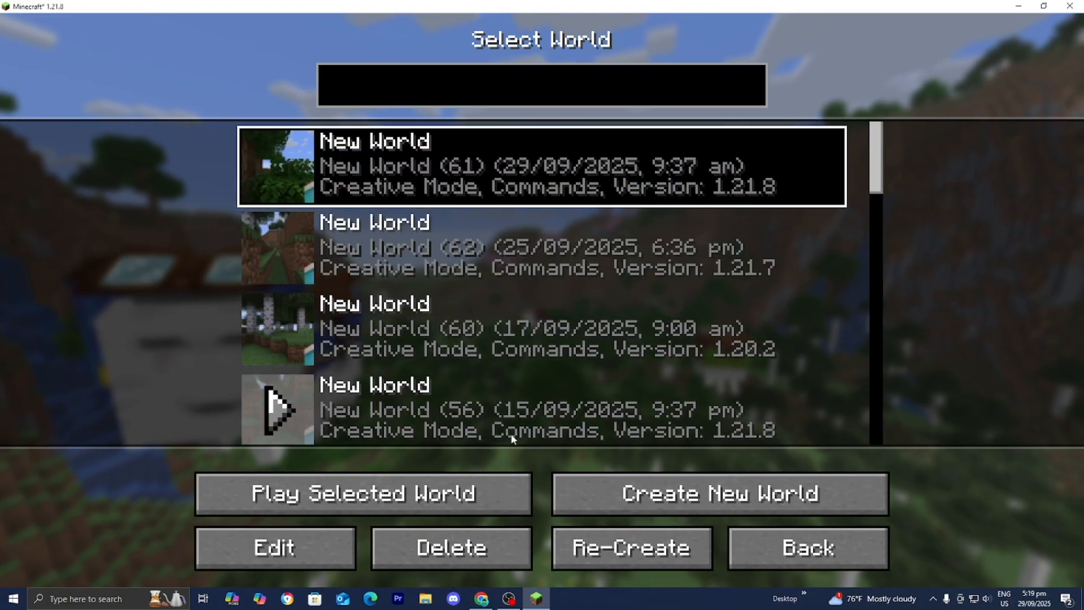
left_click(361, 492)
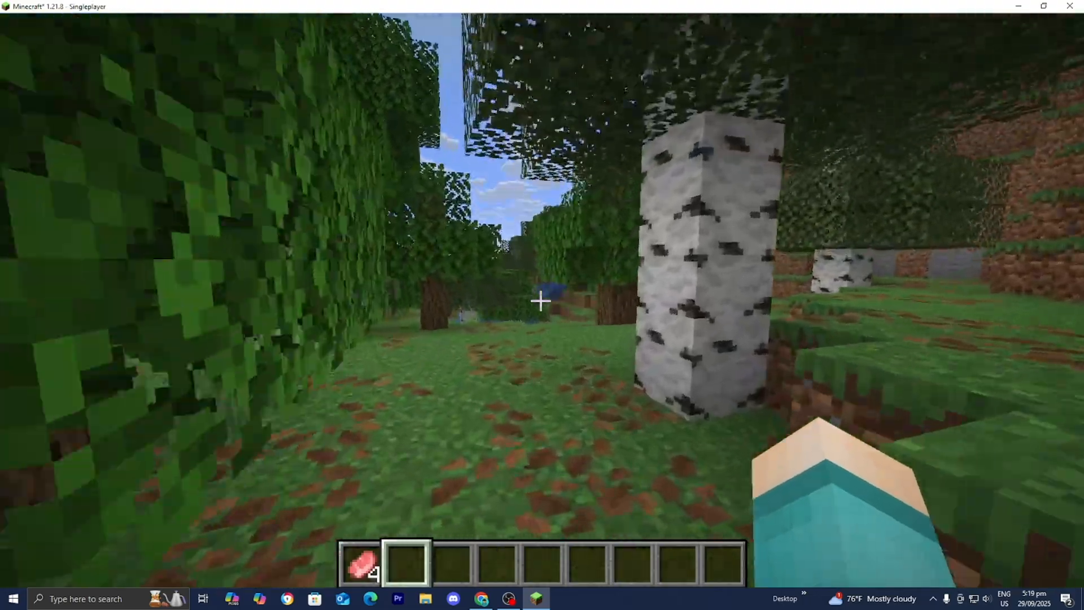
mouse_move(542, 300)
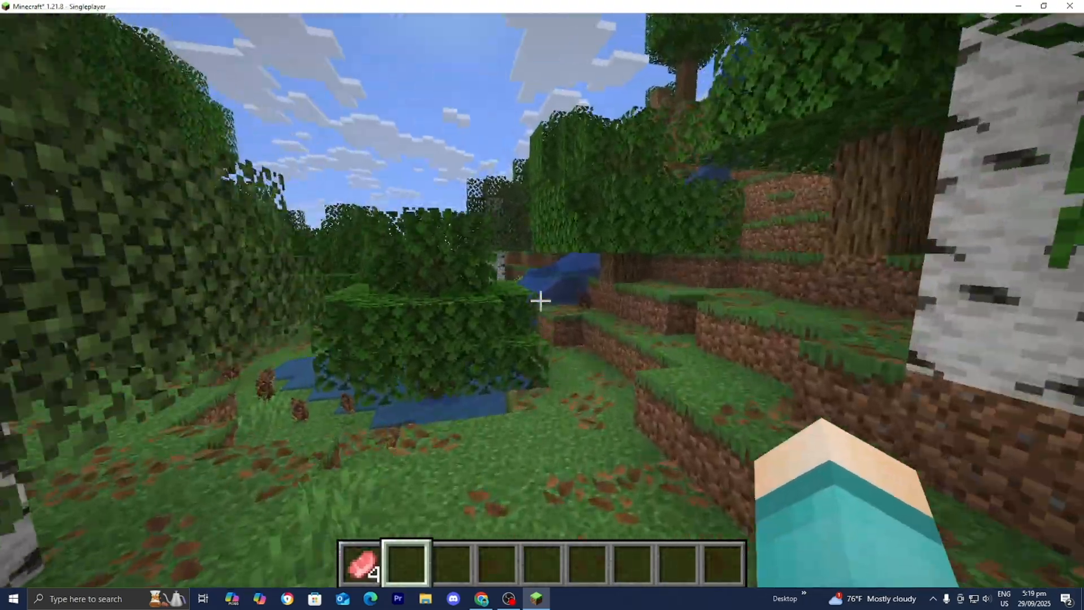
mouse_move(542, 305)
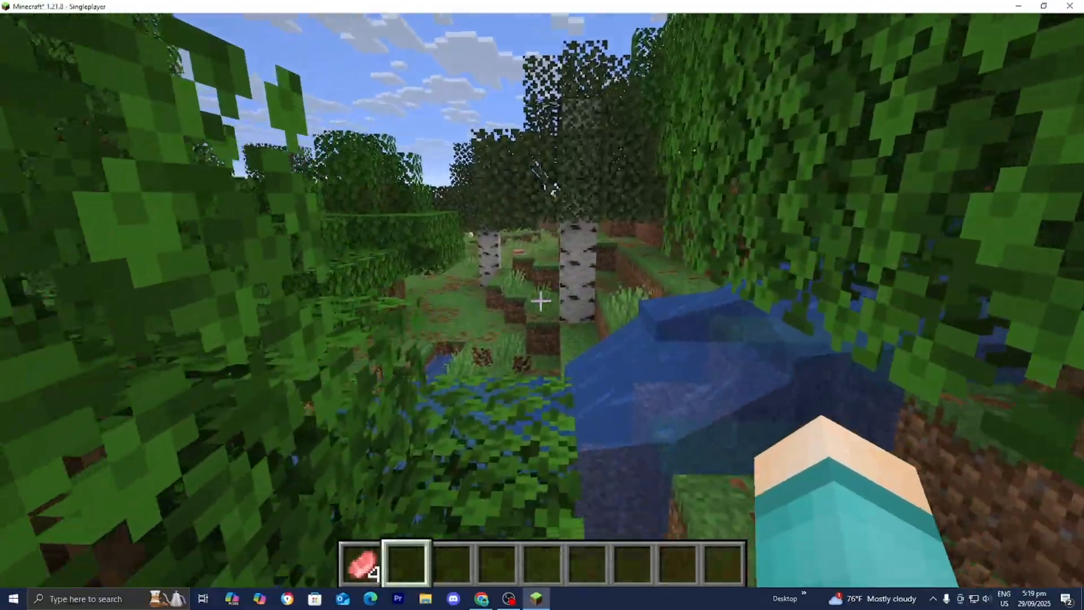